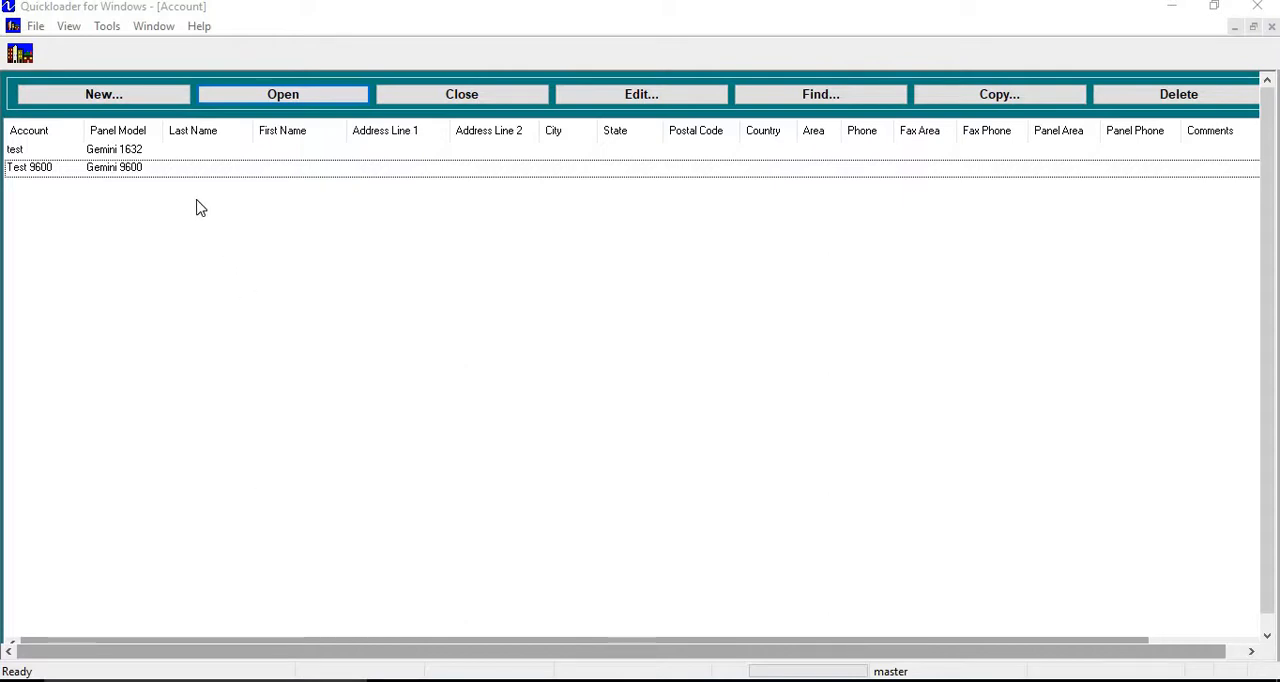
pyautogui.moveTo(159, 229)
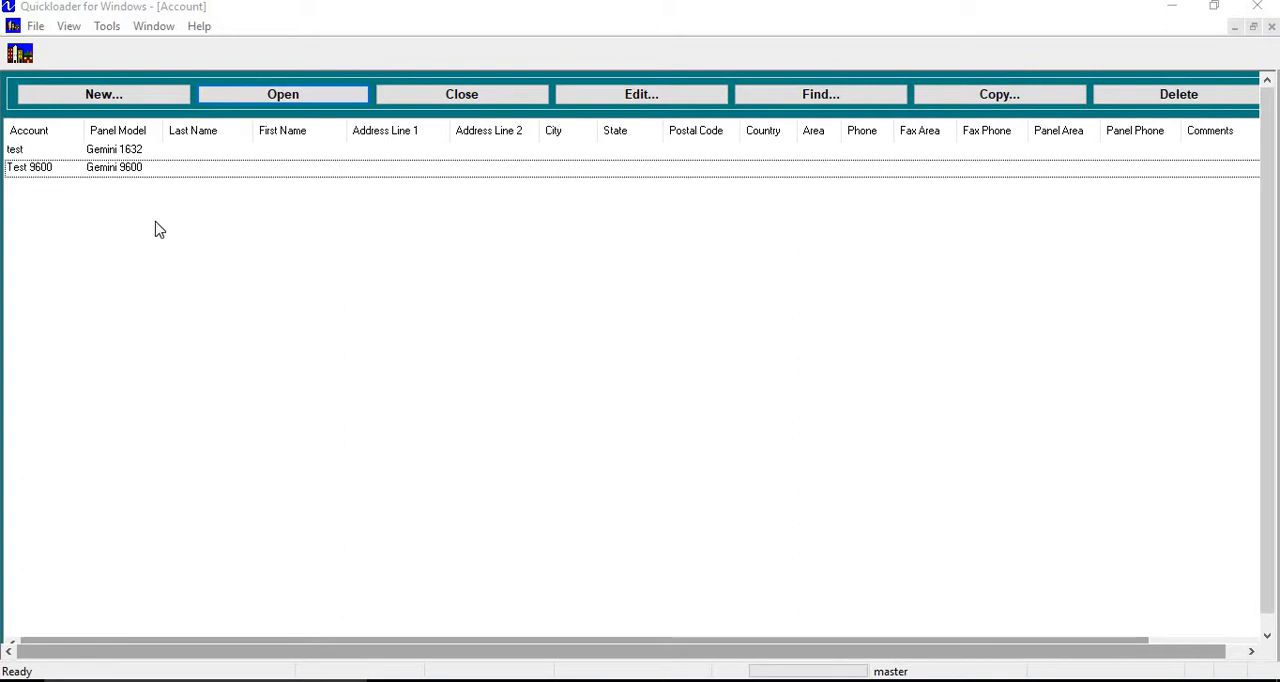
pyautogui.moveTo(140, 175)
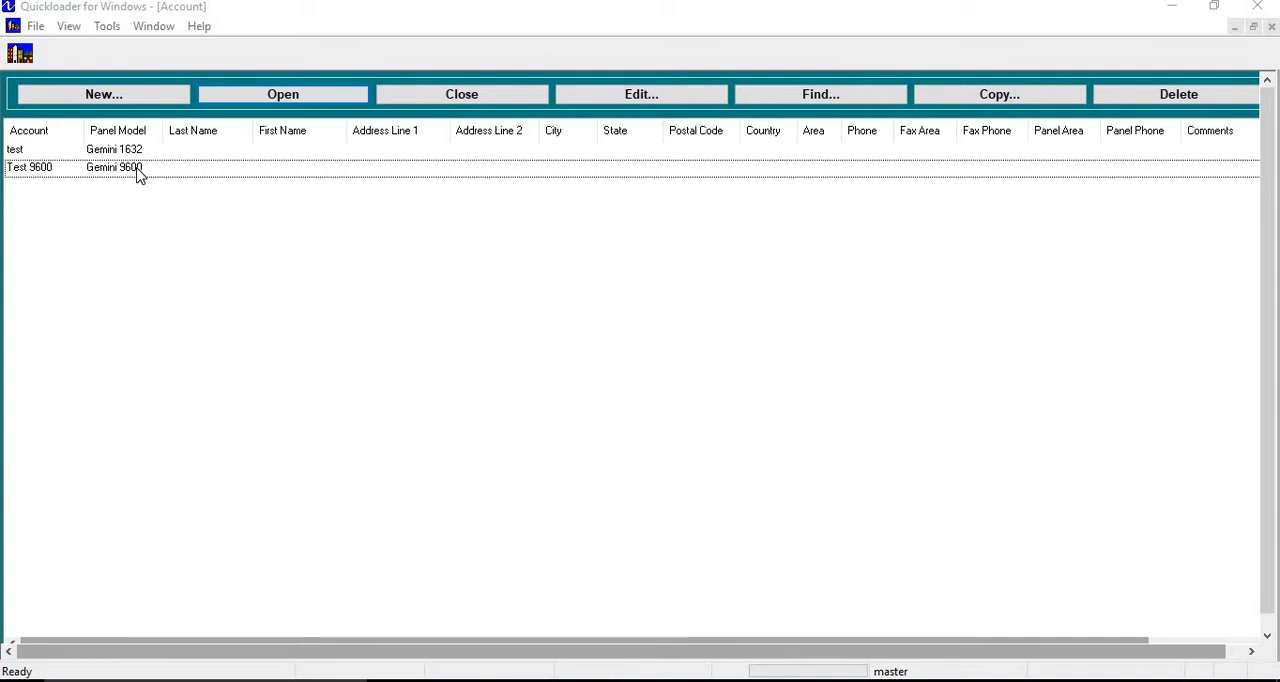
# - Open the Test 9600 account from the account list
pyautogui.click(135, 167)
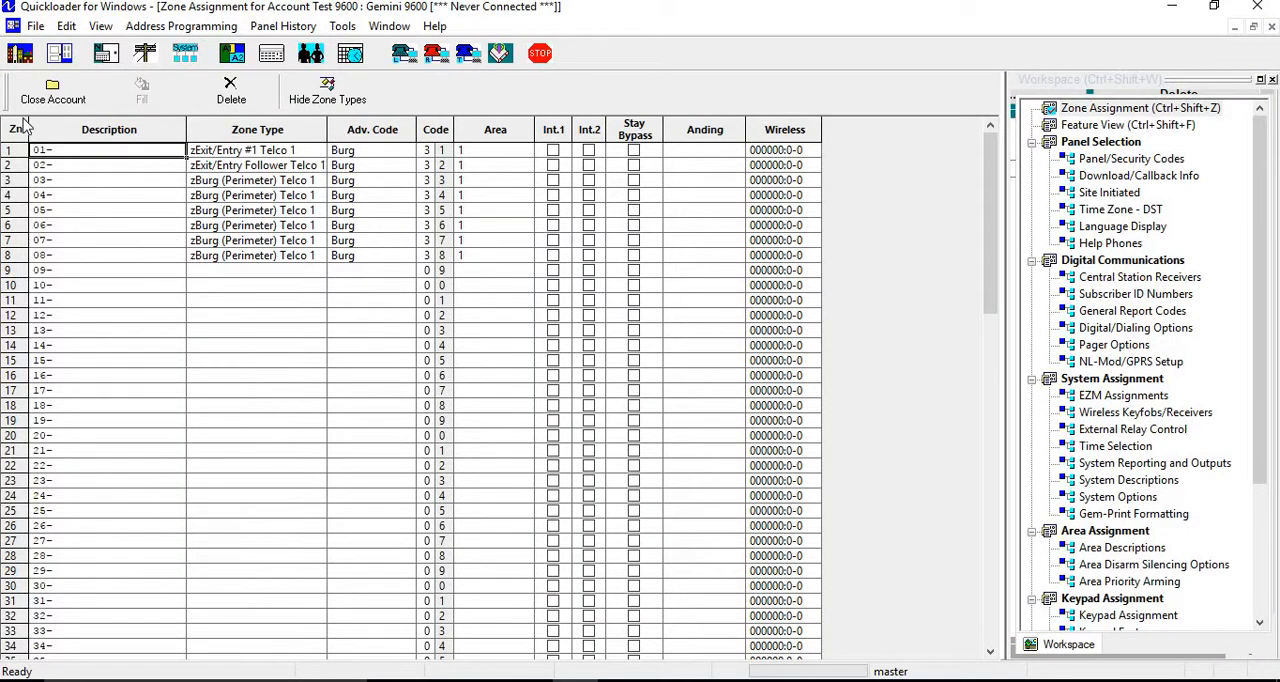
pyautogui.moveTo(145, 53)
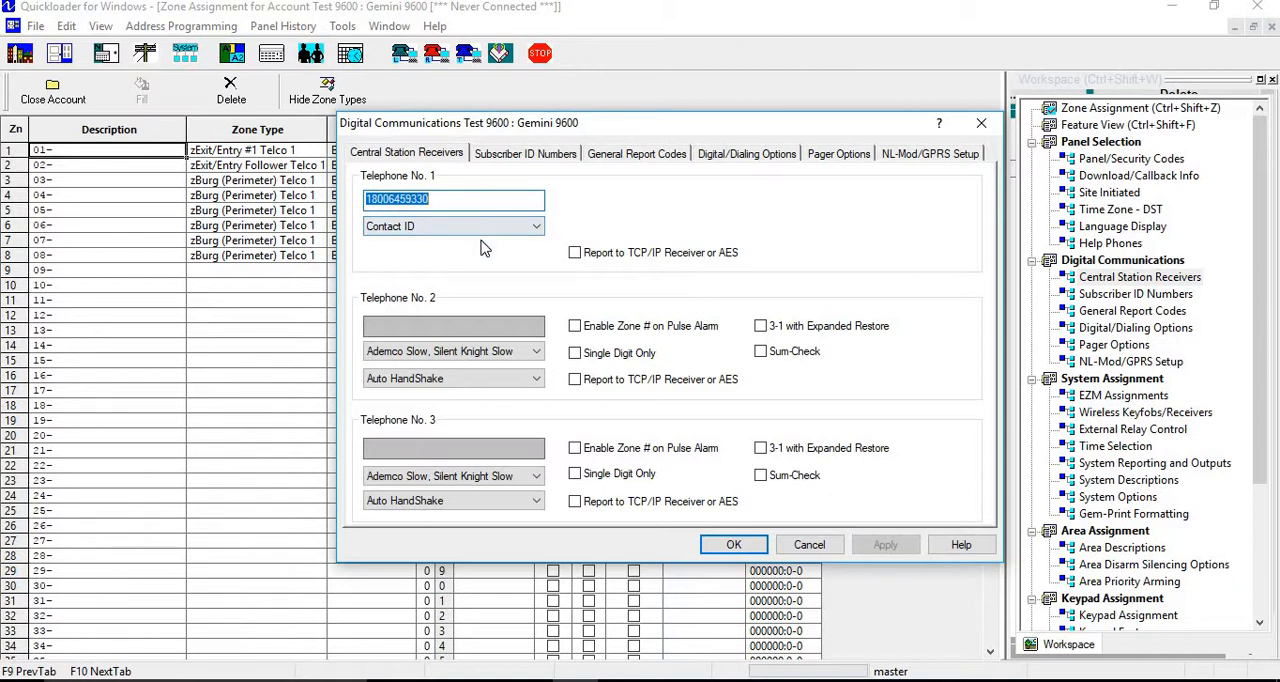
pyautogui.moveTo(623, 206)
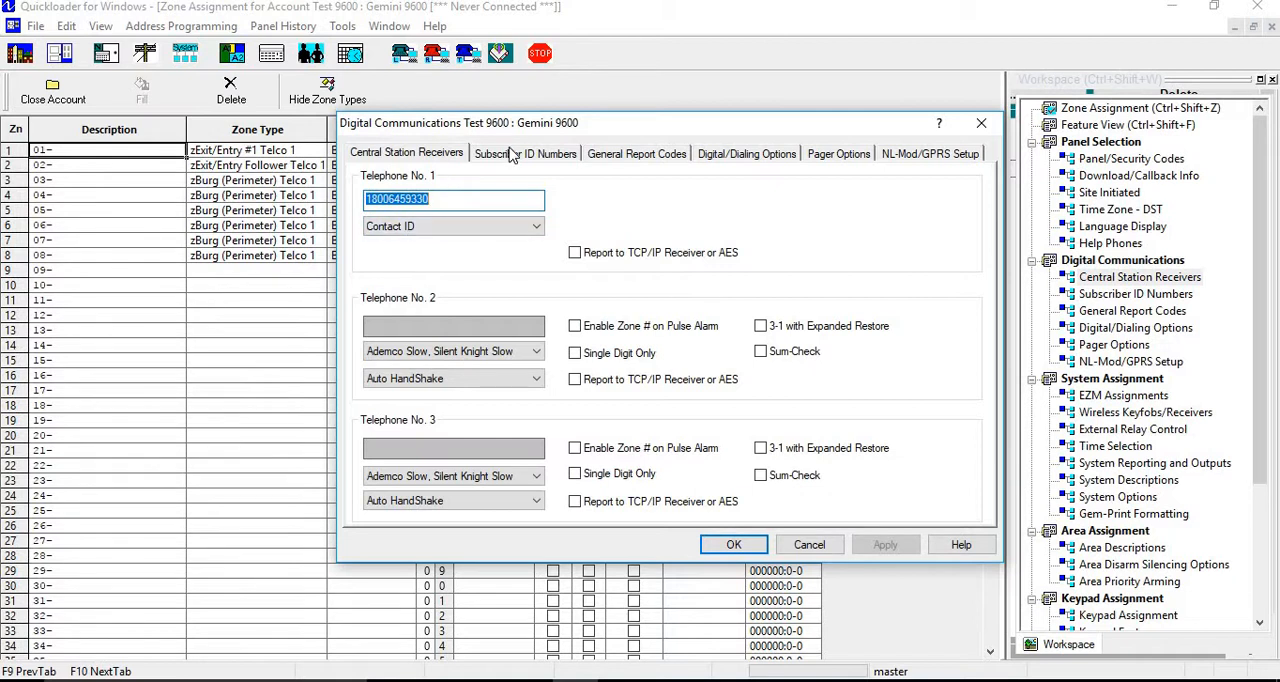
# - Show the Subscriber ID Numbers settings, with account 1234 for Area 1 and System
pyautogui.click(525, 153)
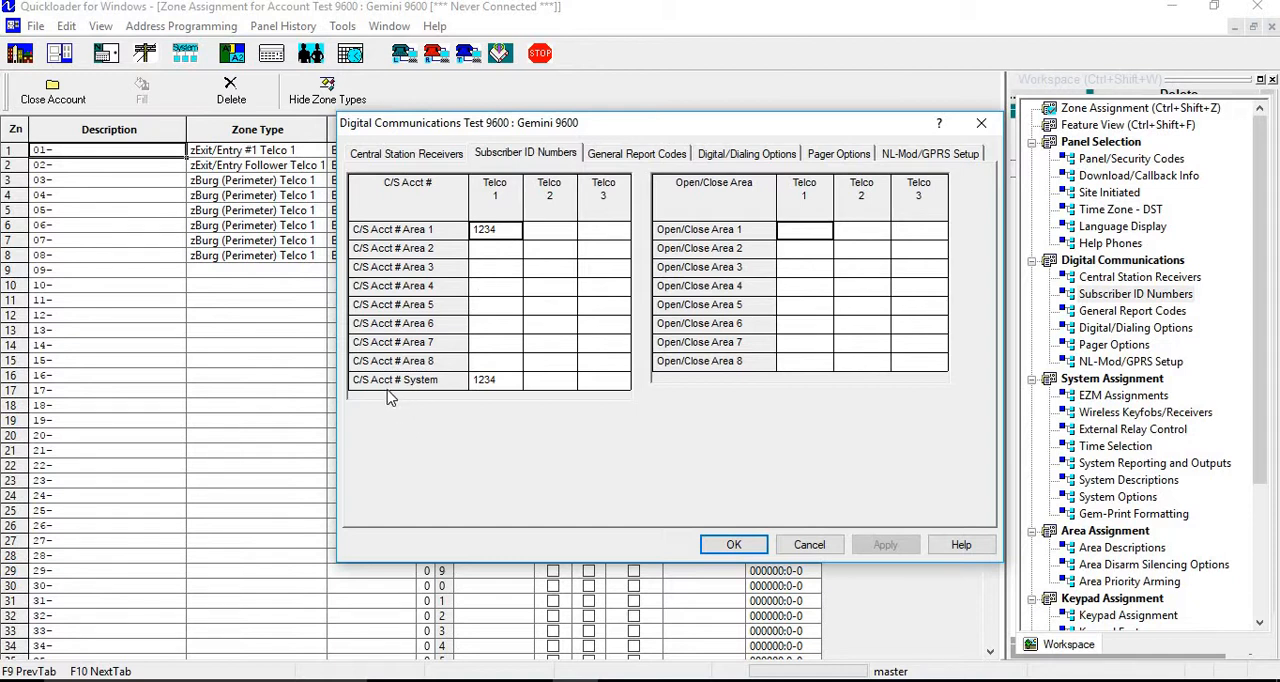
pyautogui.moveTo(500, 390)
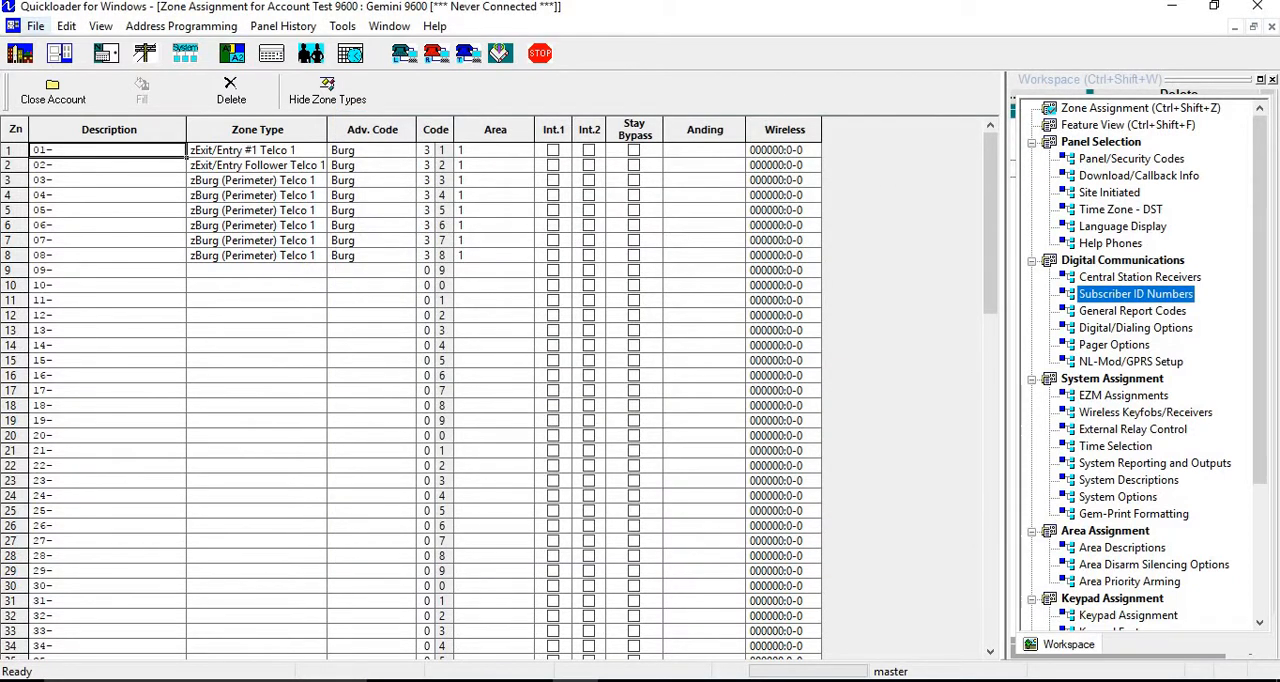
pyautogui.moveTo(185, 53)
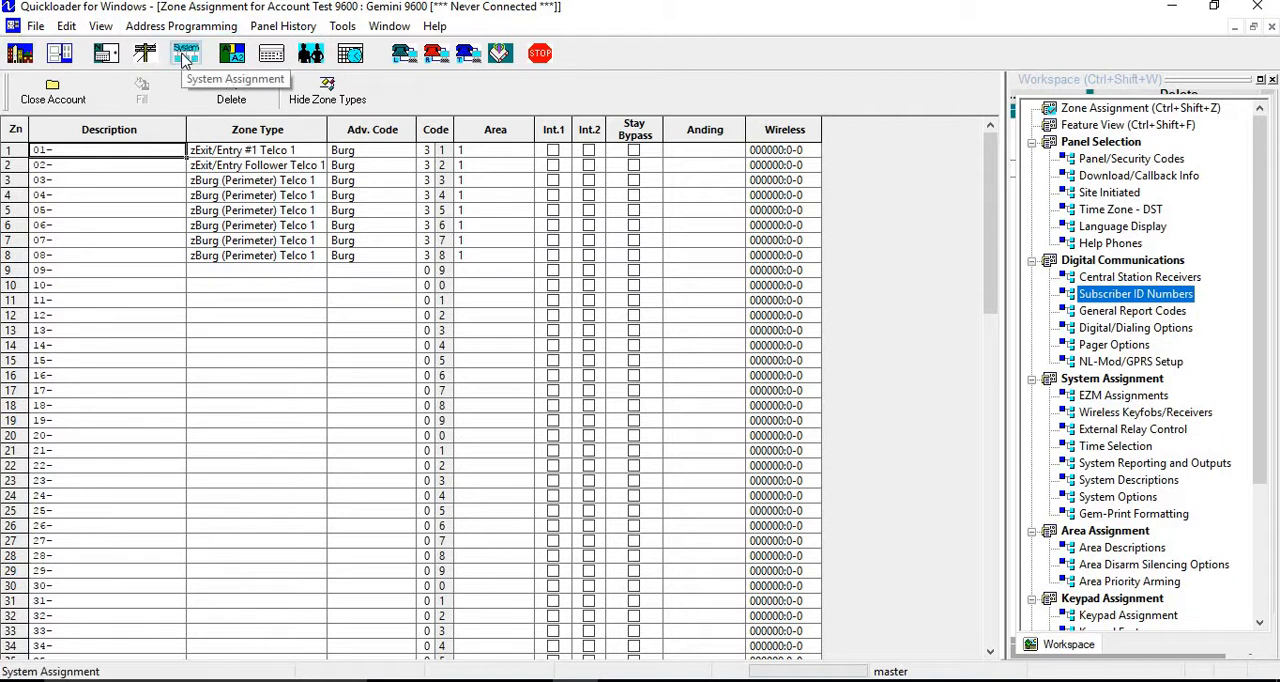
pyautogui.click(186, 53)
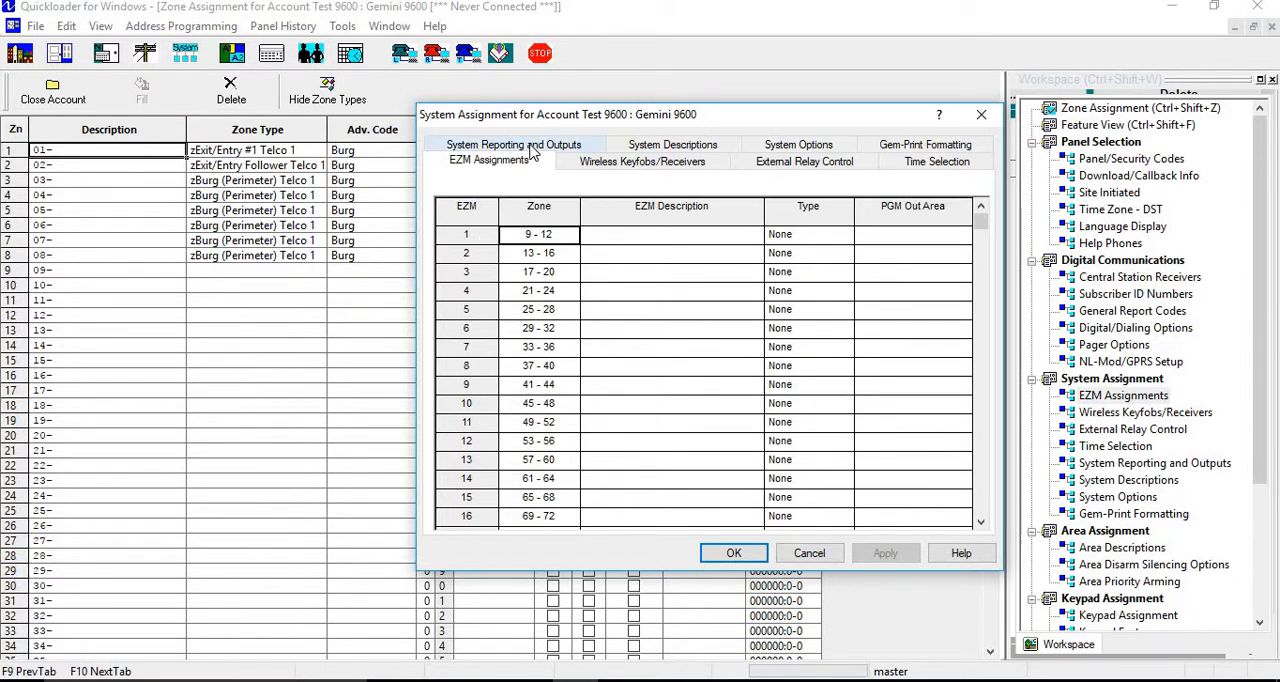
pyautogui.click(513, 144)
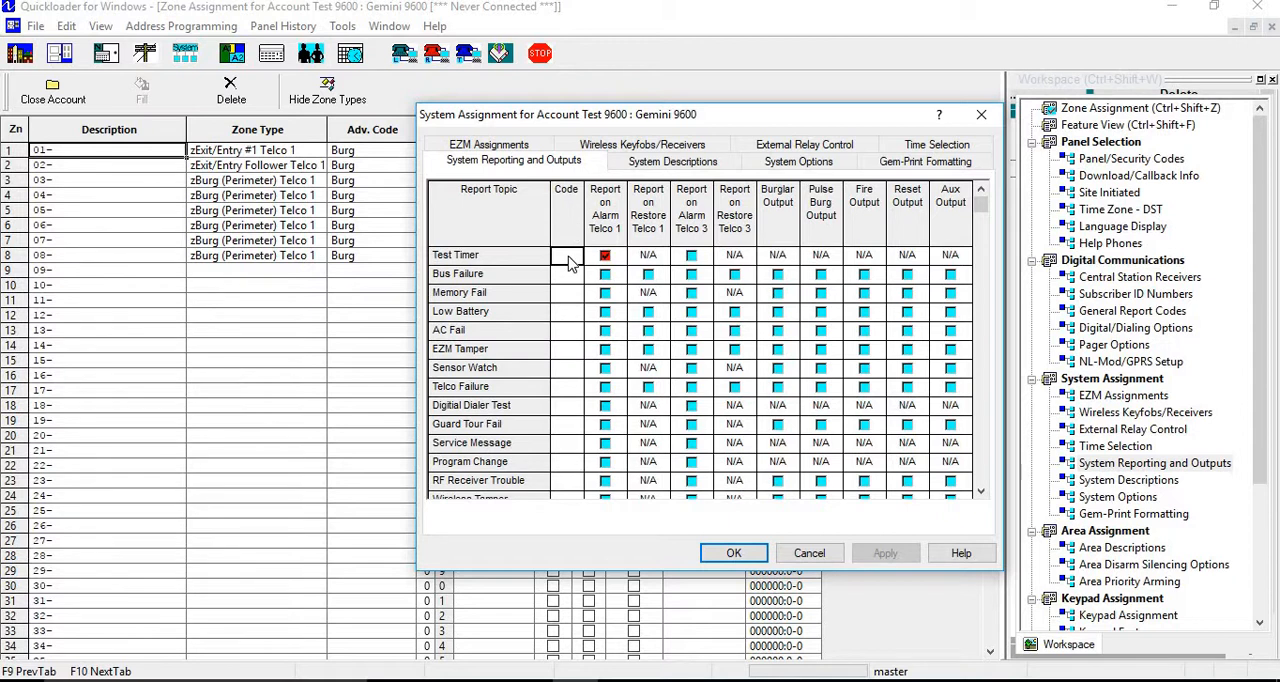
pyautogui.moveTo(605, 205)
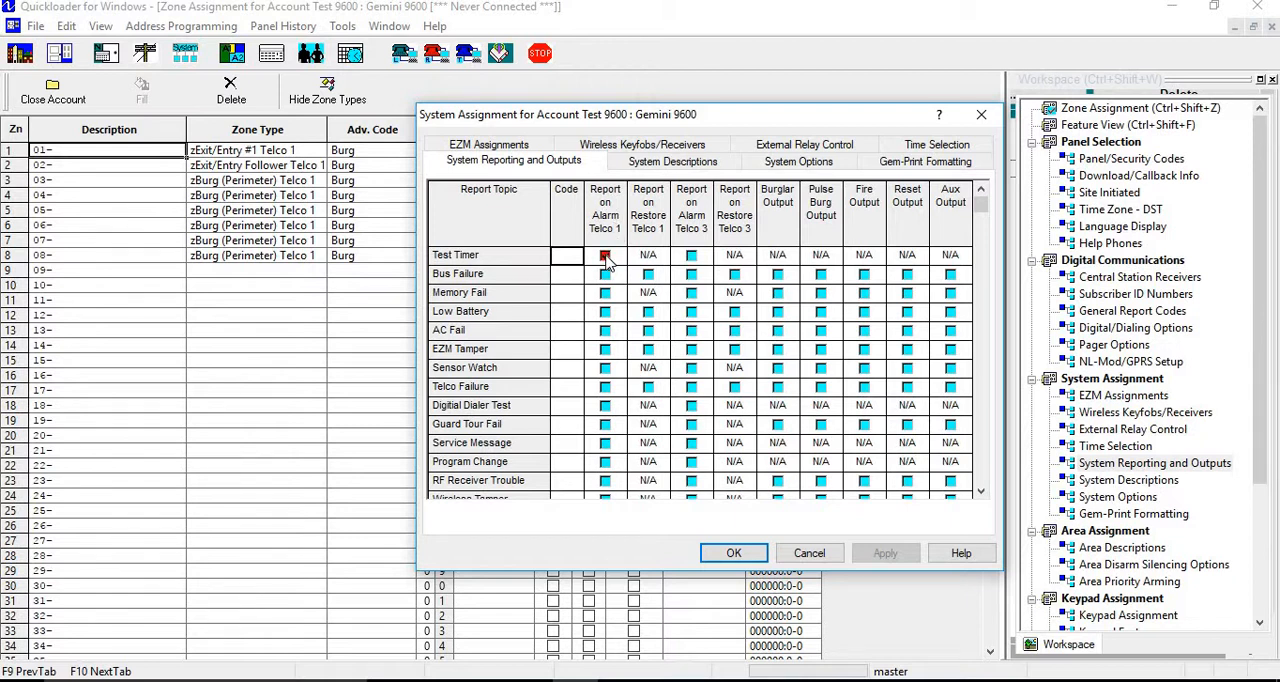
pyautogui.moveTo(680, 490)
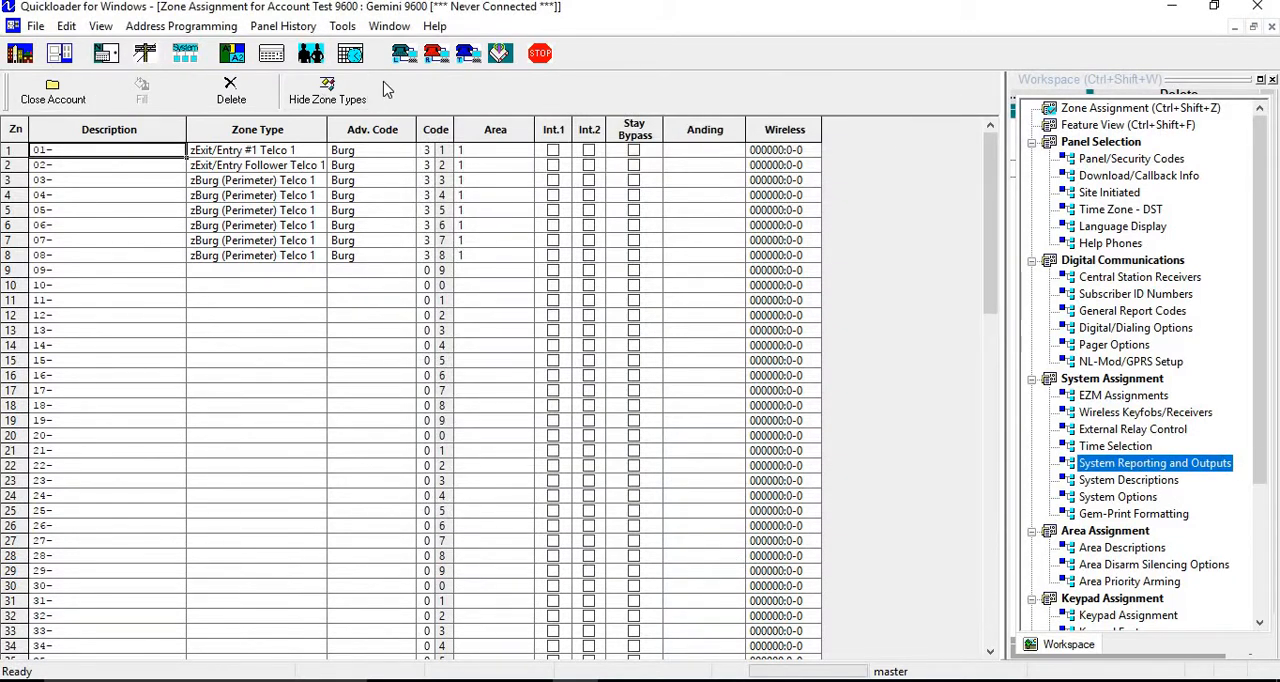
pyautogui.moveTo(350, 53)
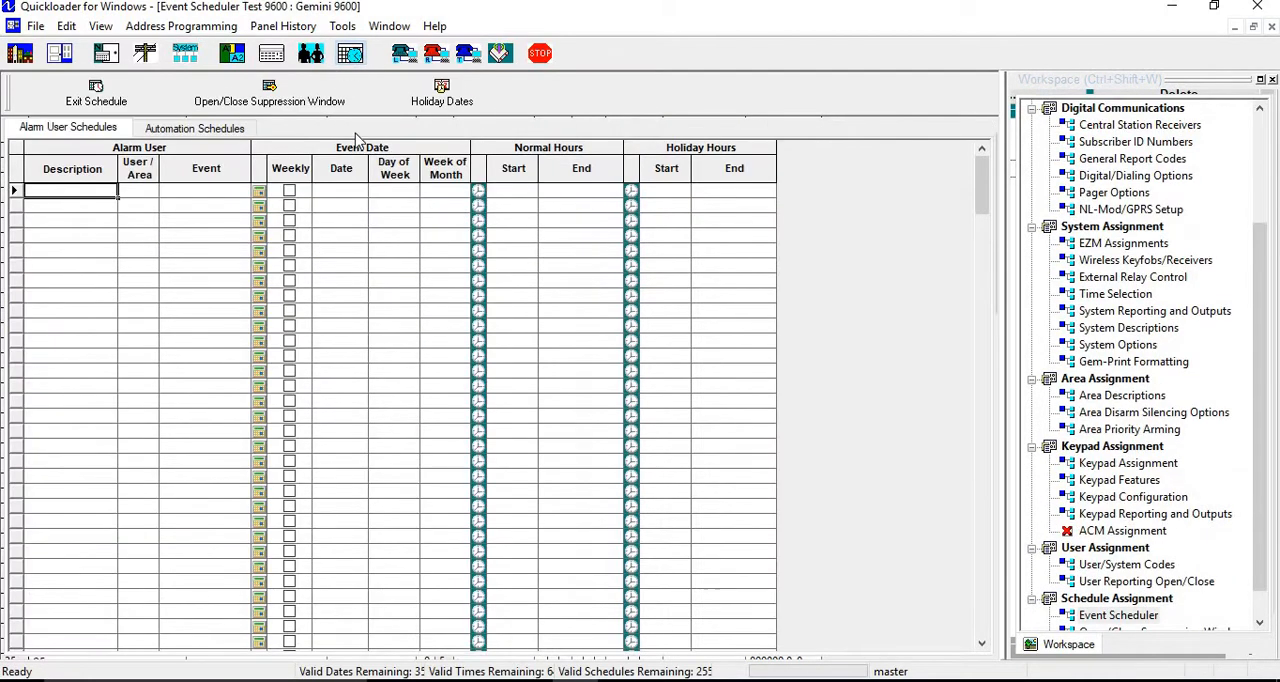
pyautogui.moveTo(63, 200)
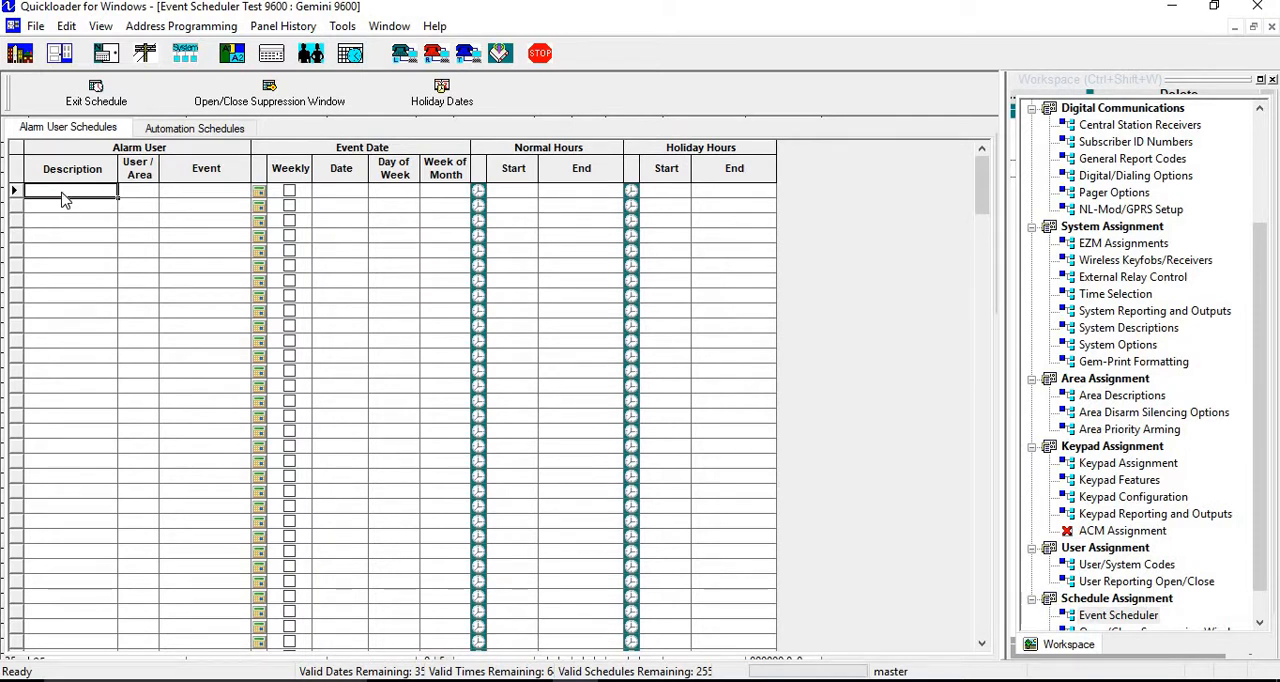
# - Name the first alarm user schedule 'Test timer'
pyautogui.write('T')
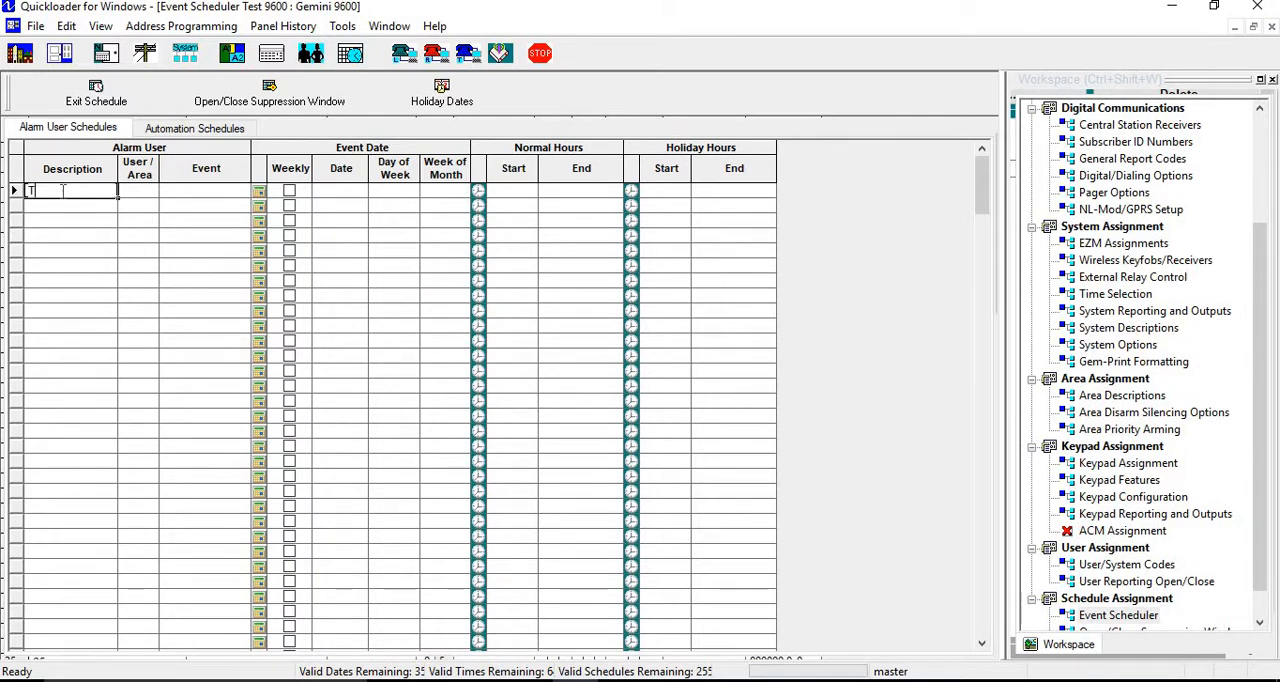
pyautogui.write('Test')
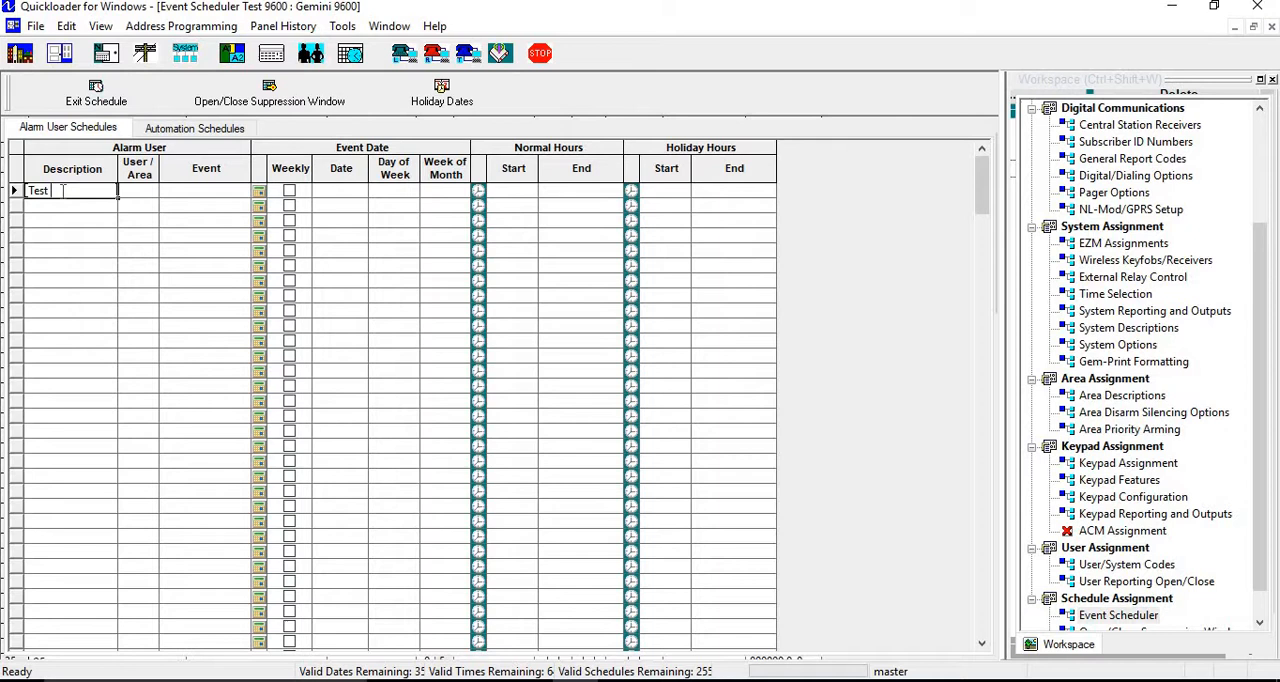
pyautogui.write('timer')
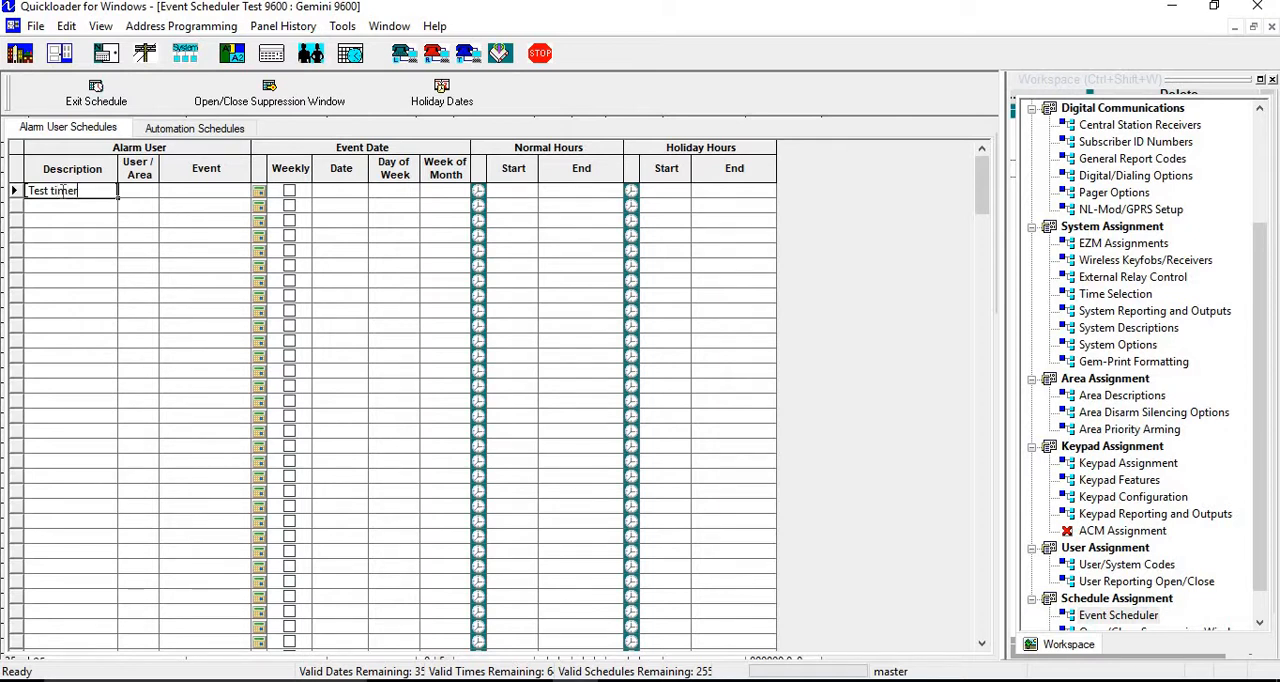
# - Assign user/area 1 to the schedule and open its Event dropdown
pyautogui.click(139, 190)
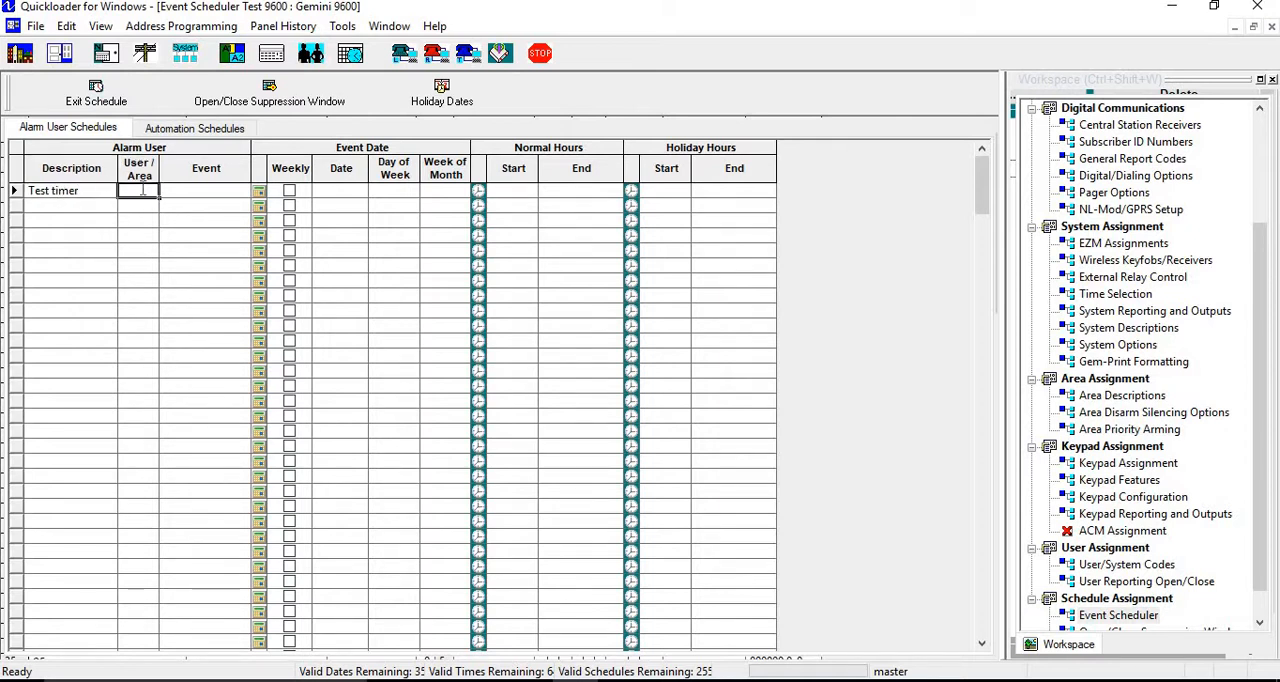
pyautogui.write('1')
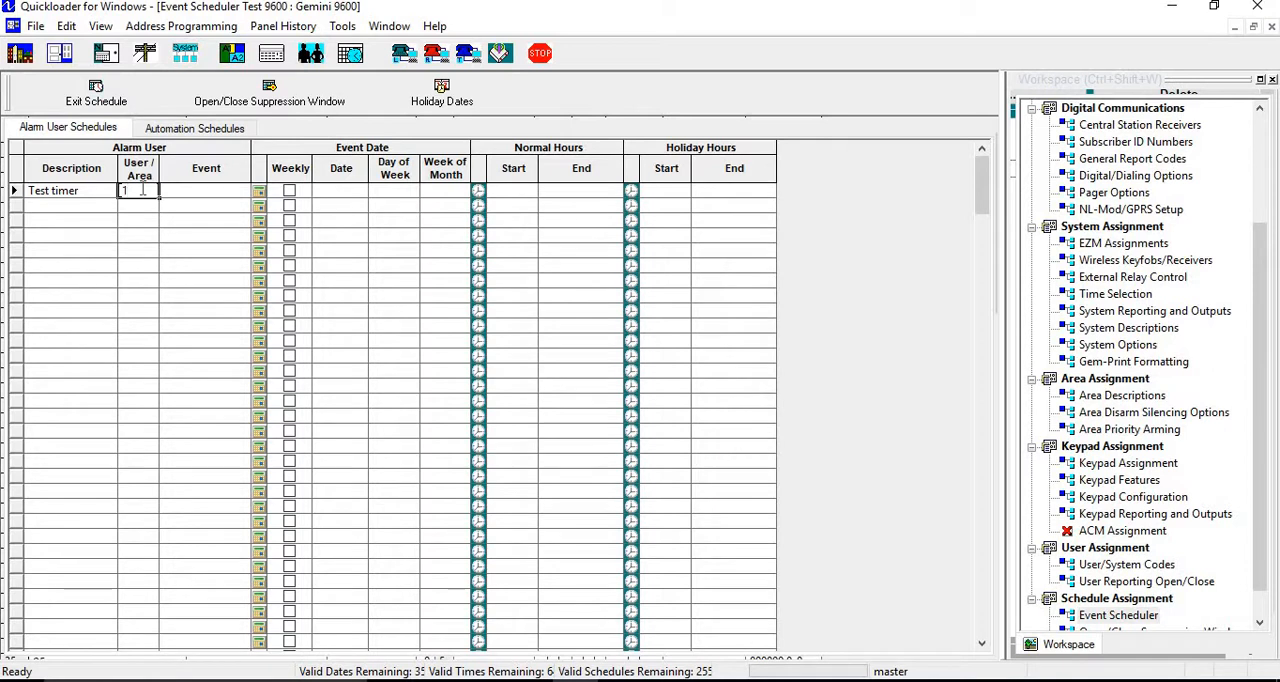
pyautogui.moveTo(183, 198)
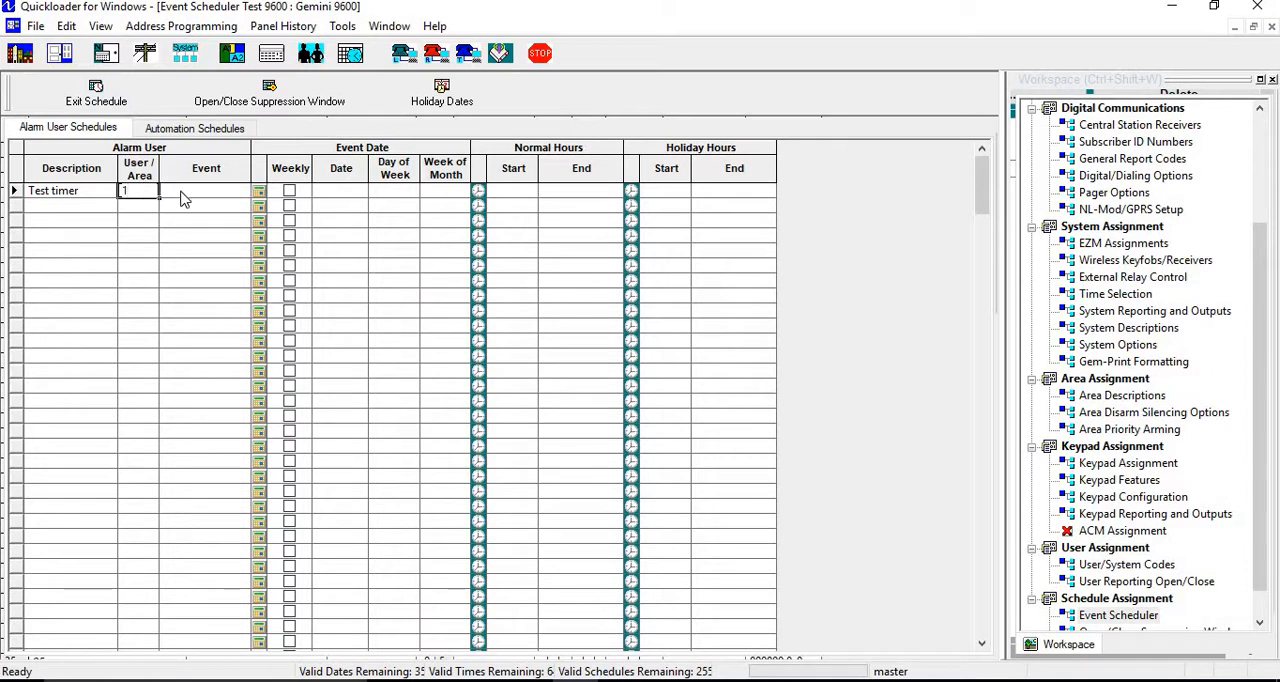
pyautogui.click(205, 190)
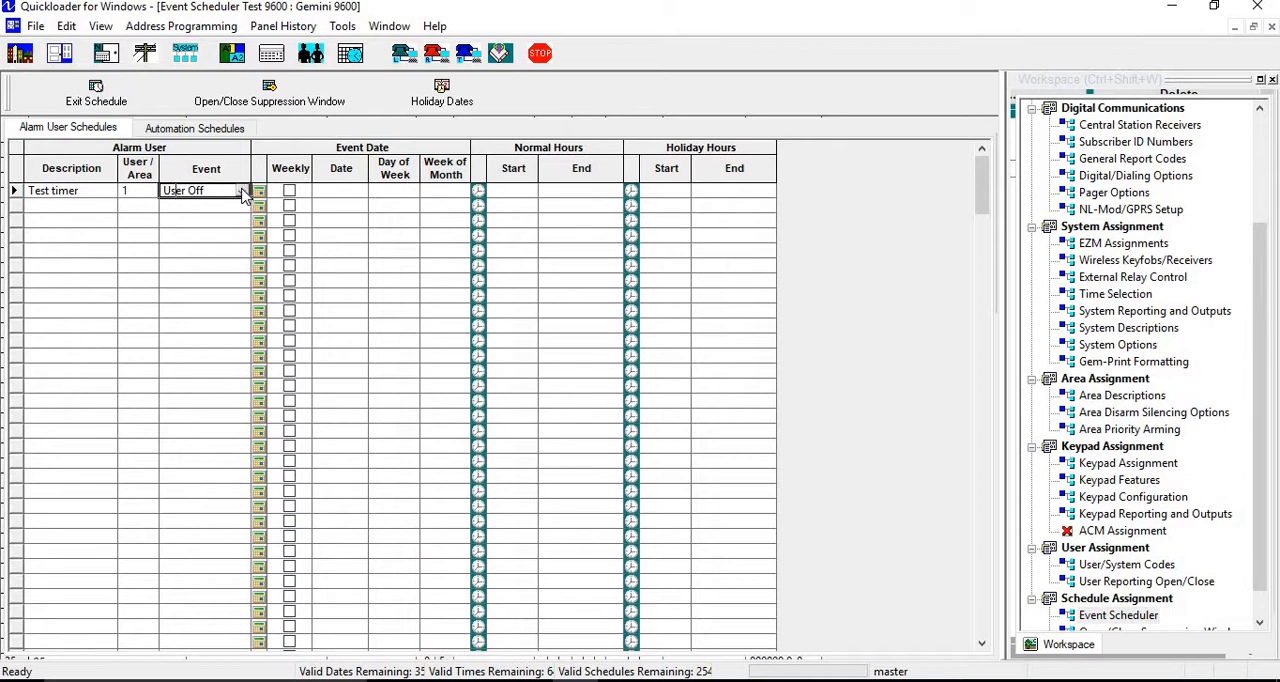
# - Set the Test timer schedule's event to Test Timer and tick Weekly
pyautogui.click(245, 191)
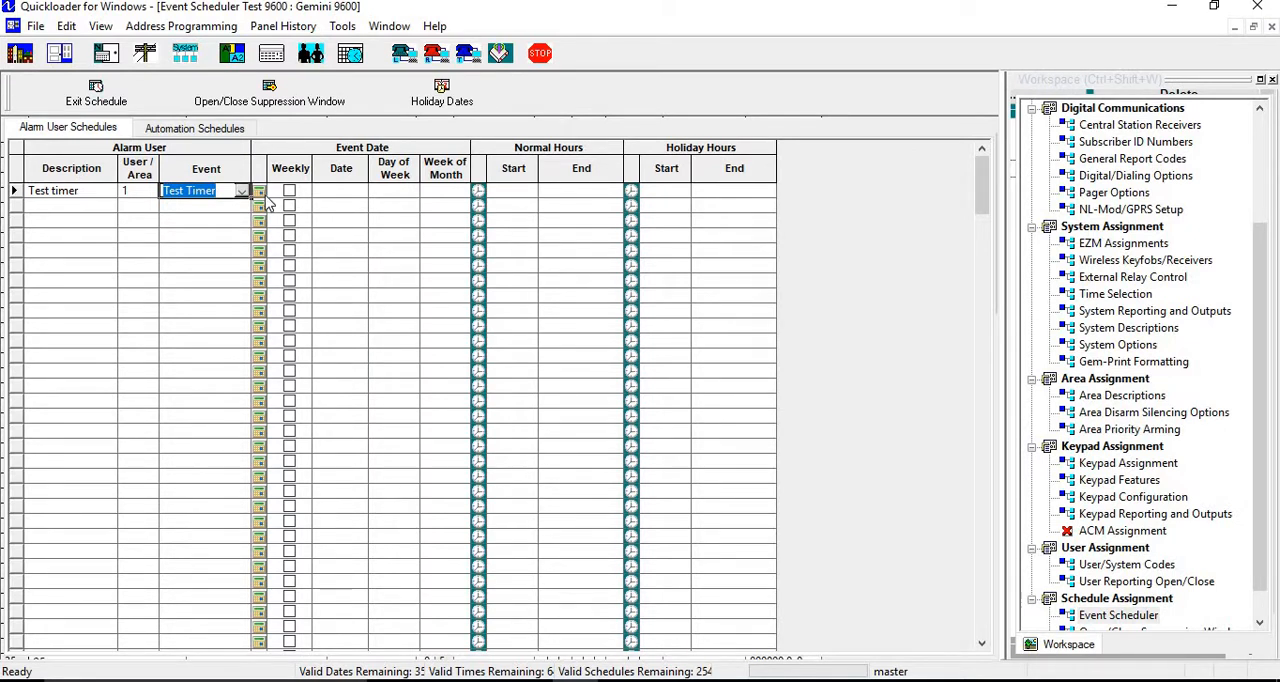
pyautogui.moveTo(328, 197)
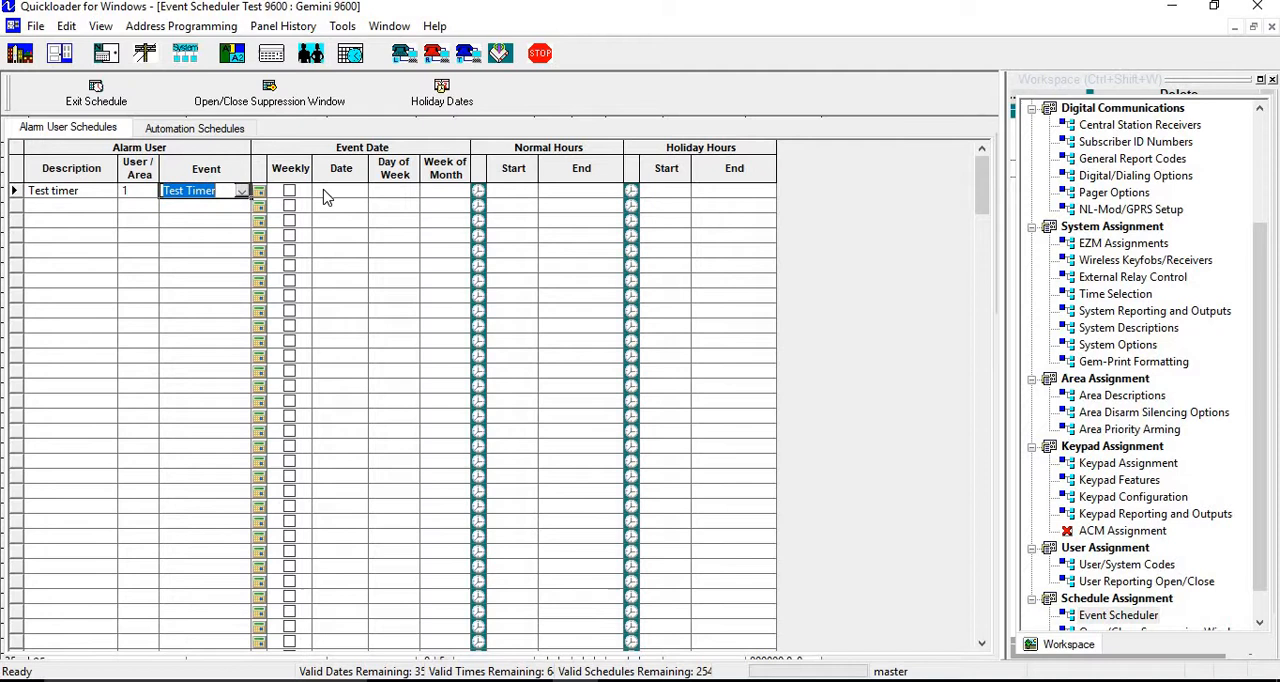
pyautogui.moveTo(288, 195)
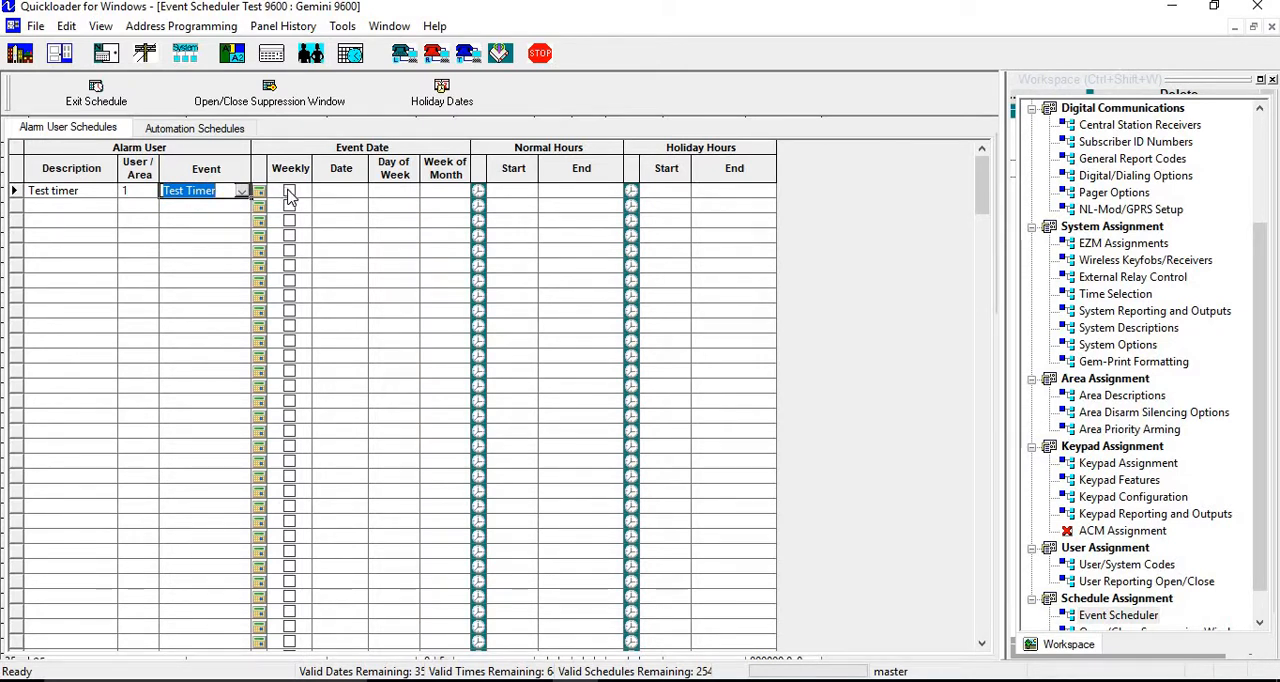
pyautogui.click(289, 191)
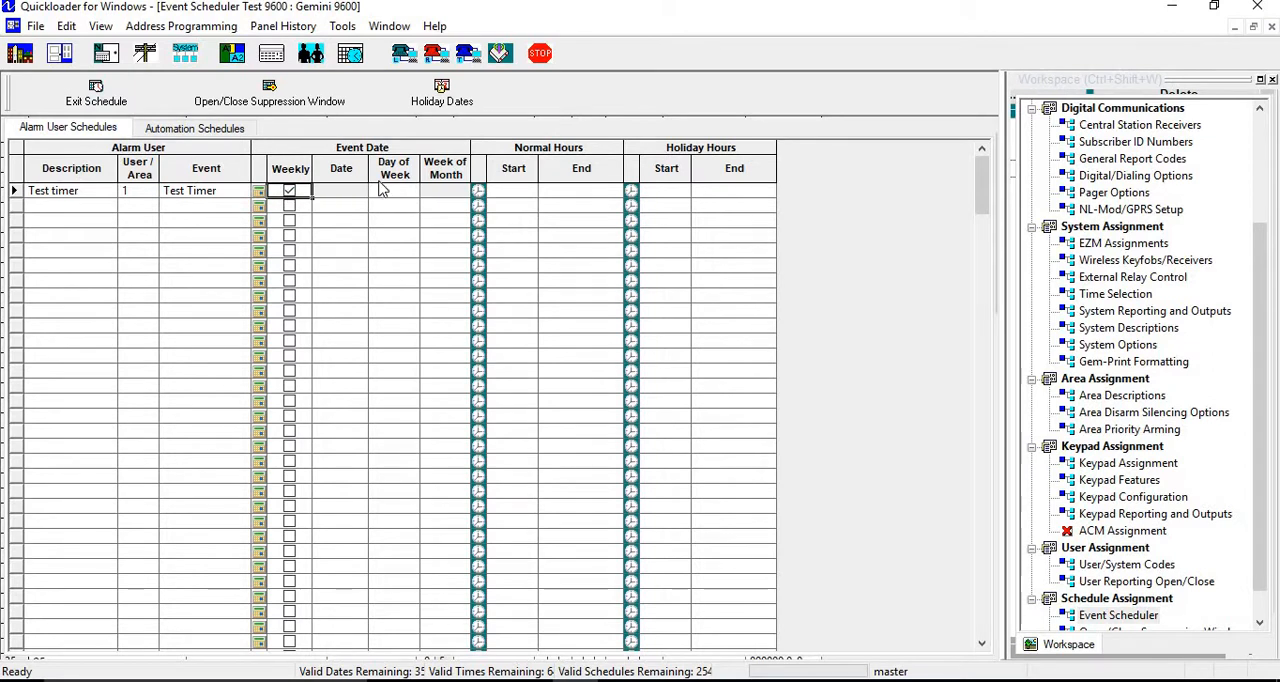
pyautogui.moveTo(443, 180)
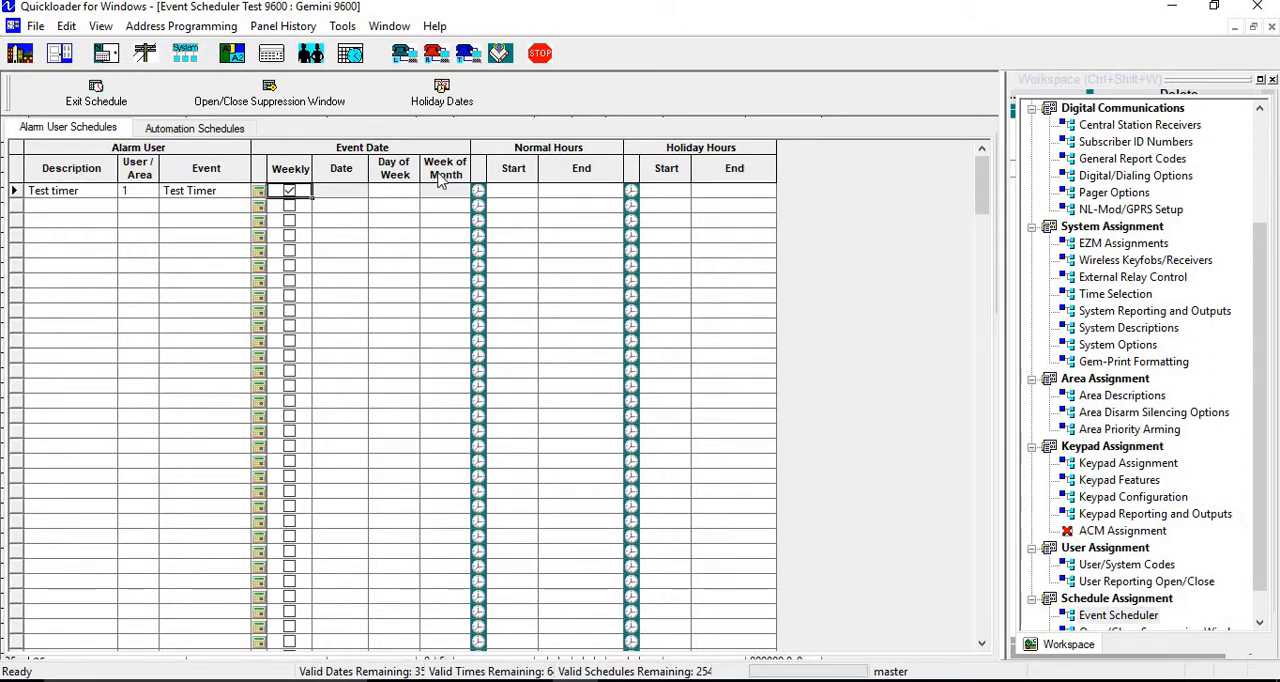
pyautogui.moveTo(365, 180)
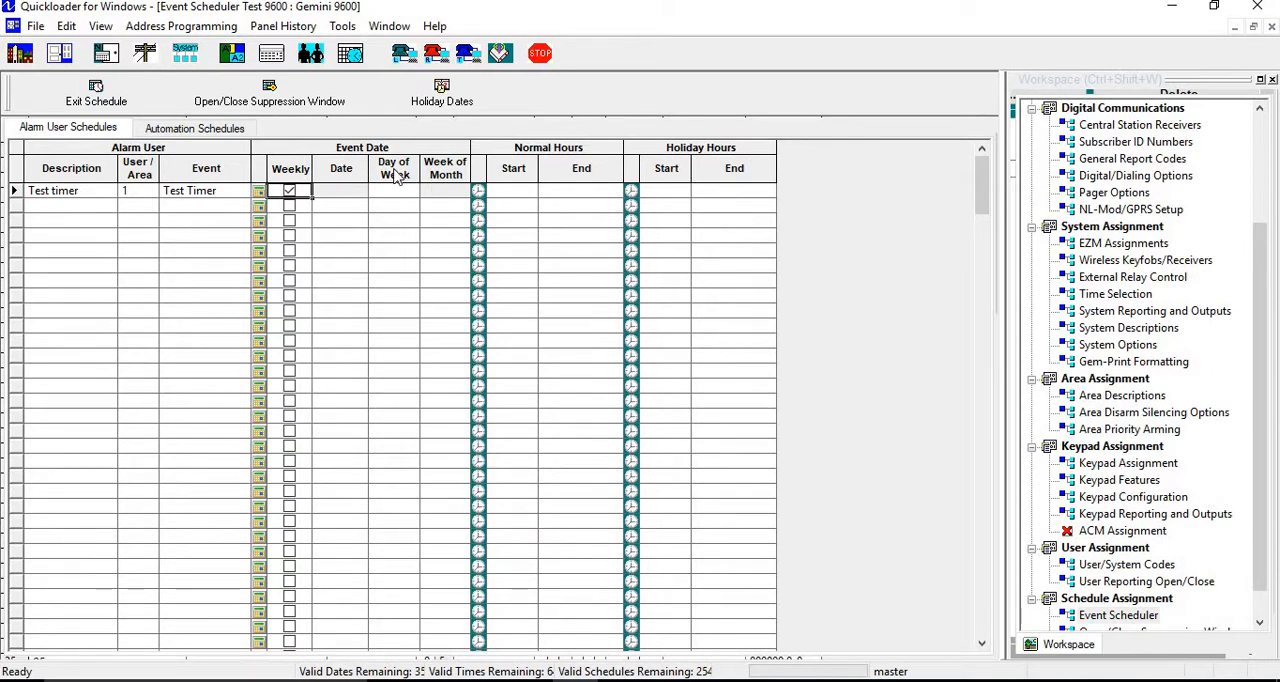
pyautogui.moveTo(398, 197)
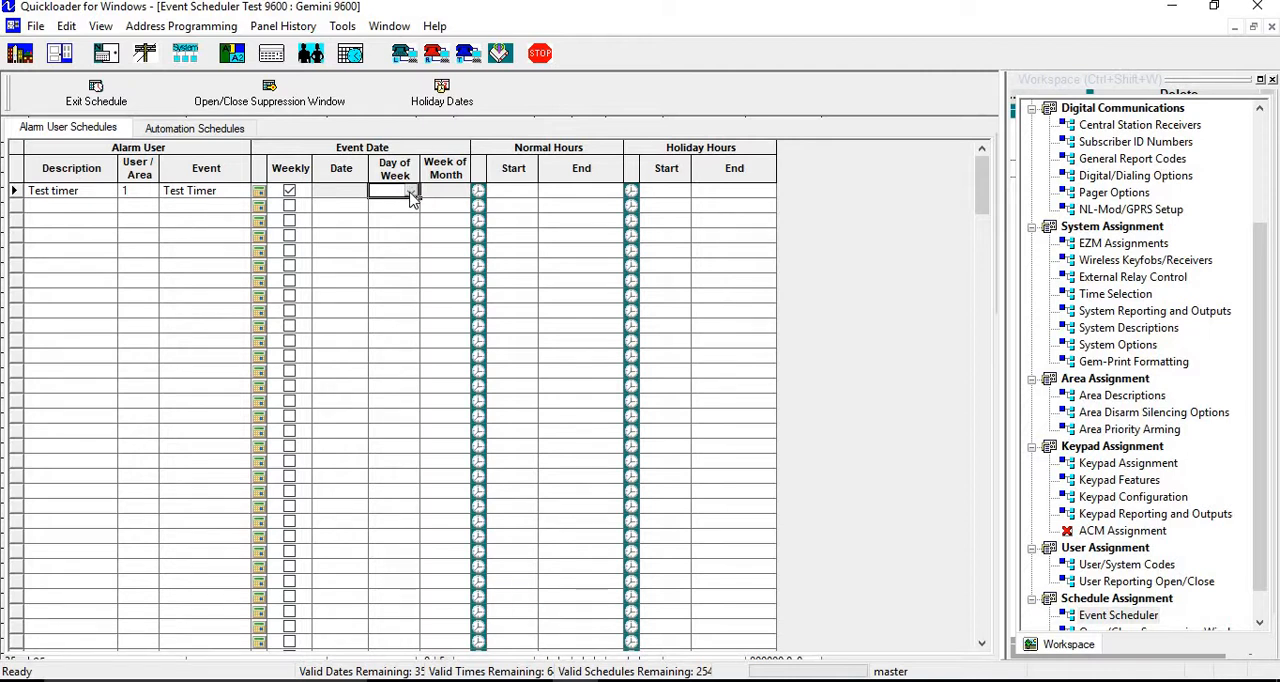
# - Select Sun through Sat as the Test timer schedule's days of week
pyautogui.click(410, 191)
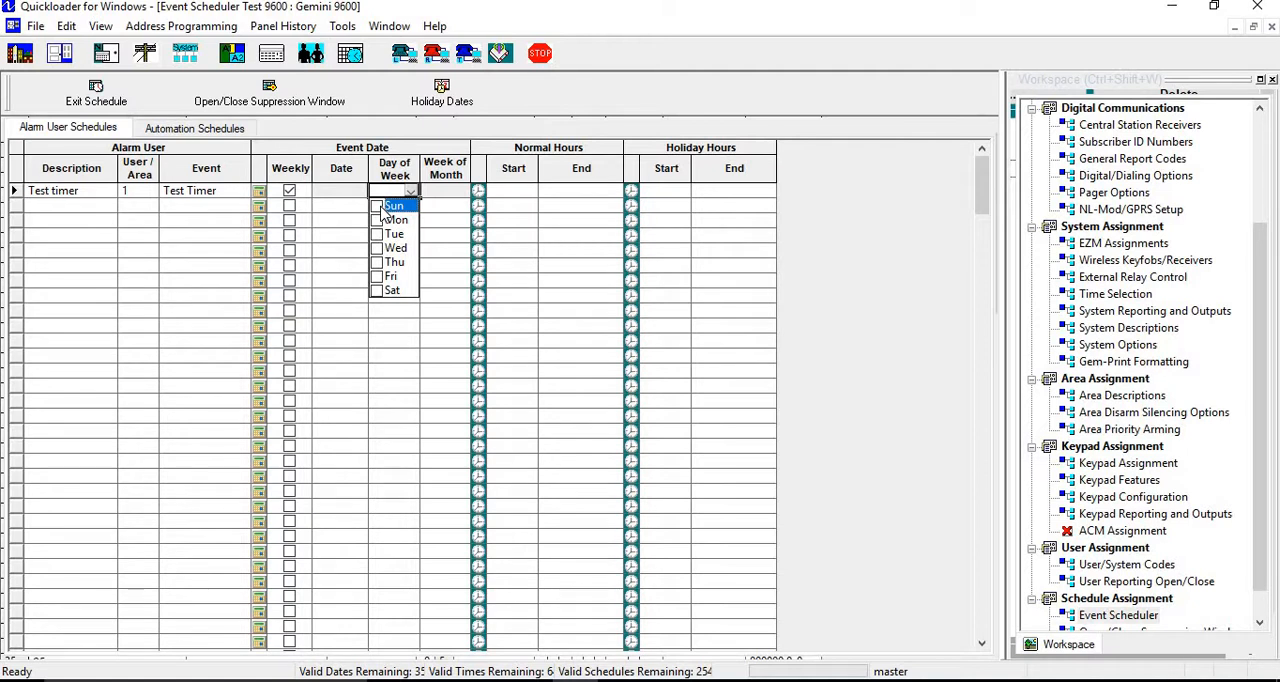
pyautogui.click(378, 219)
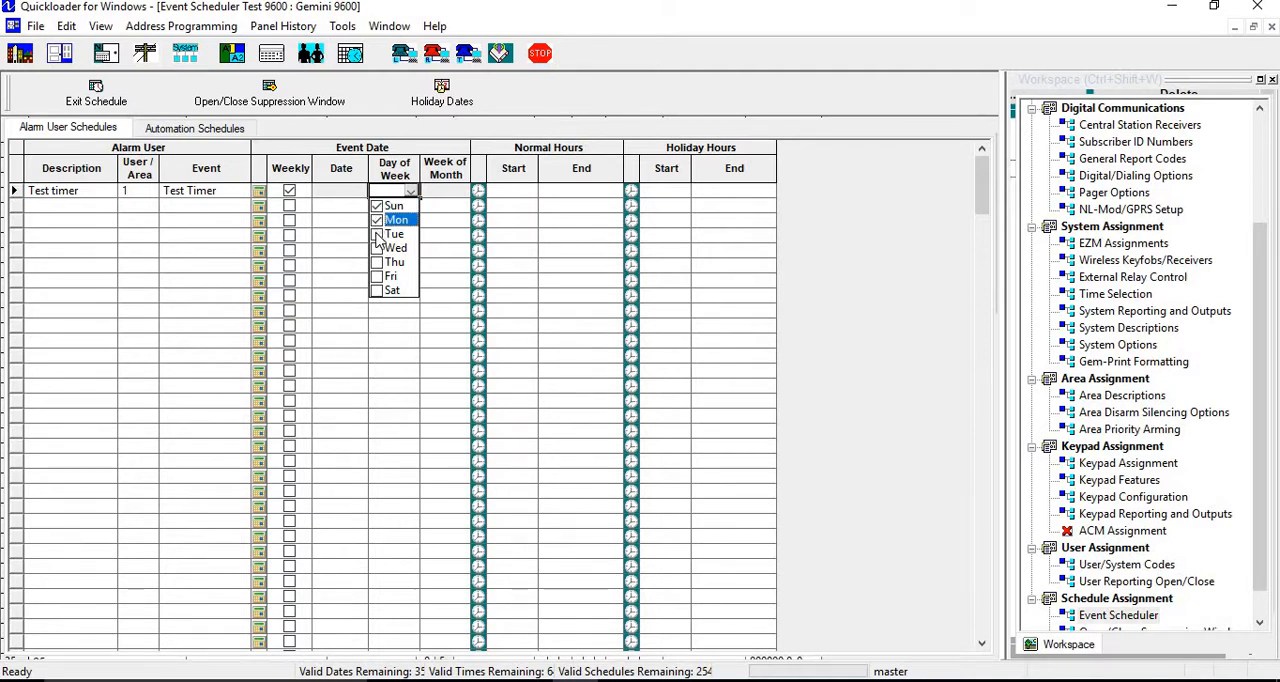
pyautogui.click(377, 247)
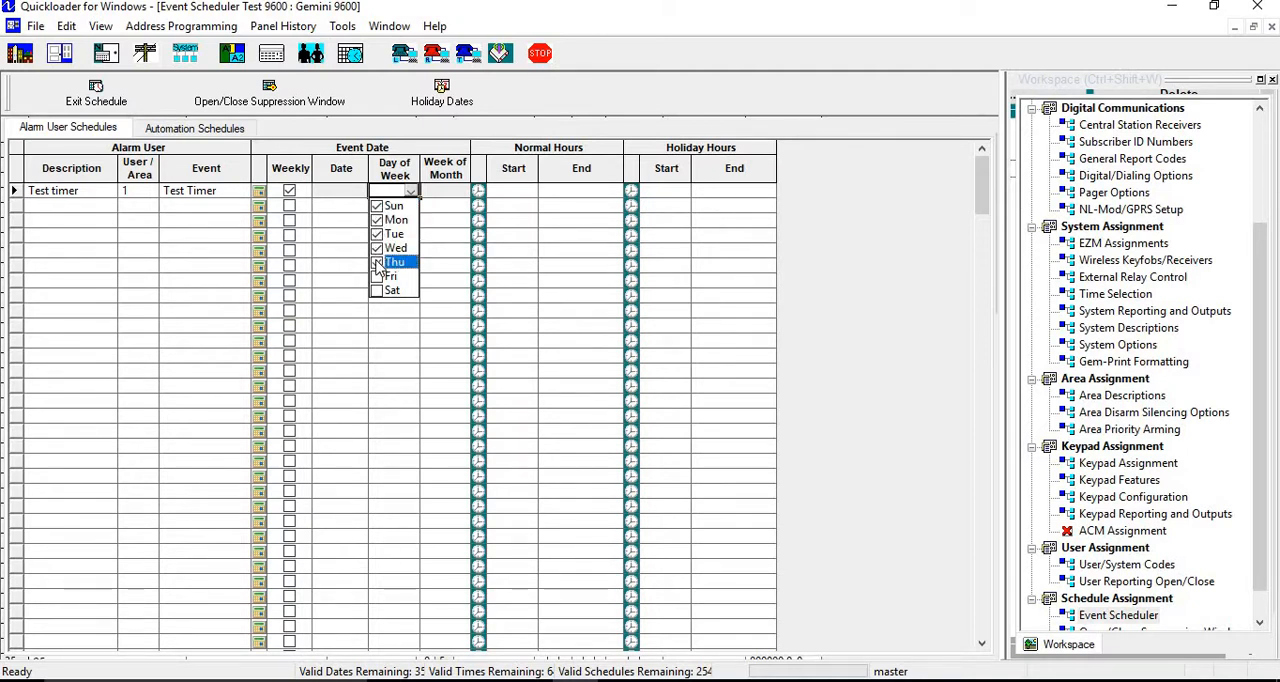
pyautogui.click(392, 290)
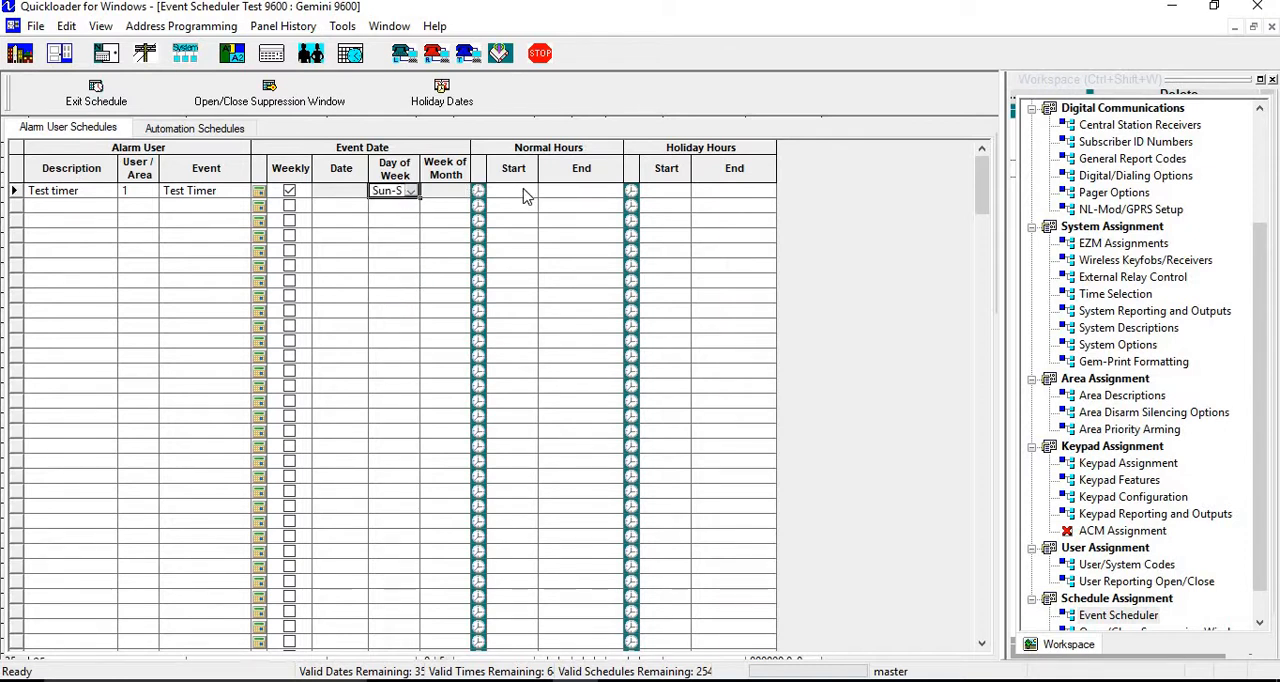
# - Set the Test timer normal hours start time to 01:00 AM
pyautogui.click(513, 190)
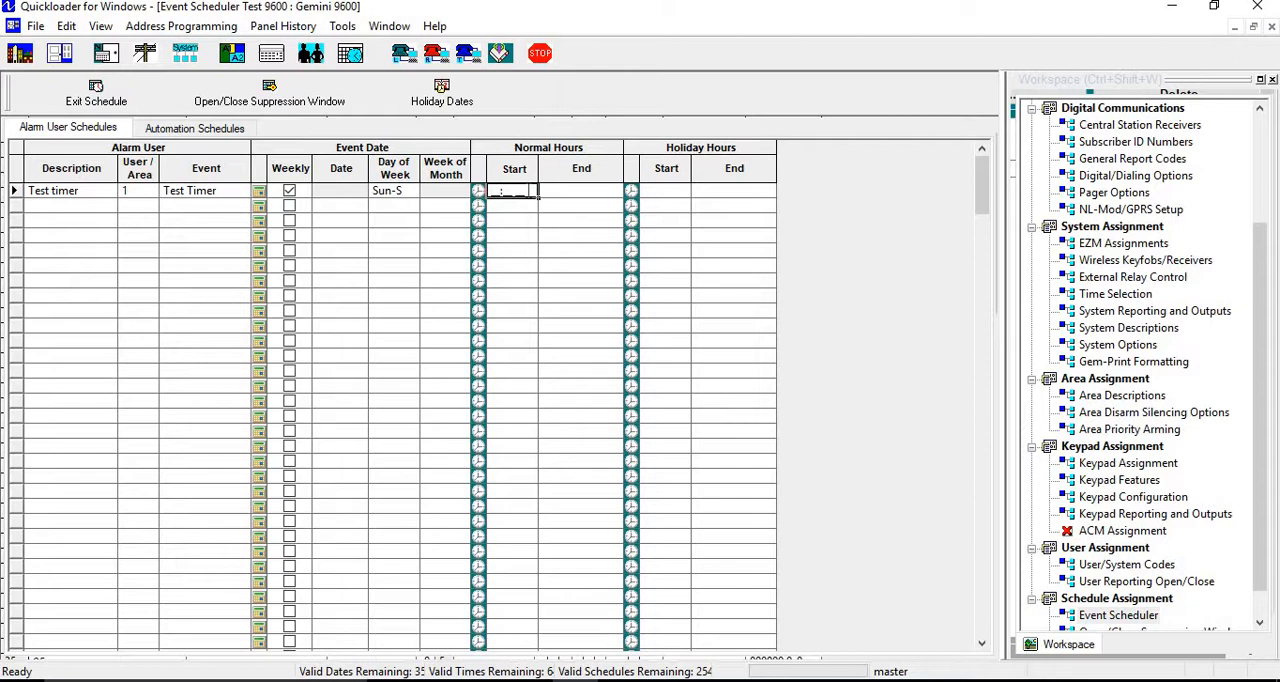
pyautogui.write('01:')
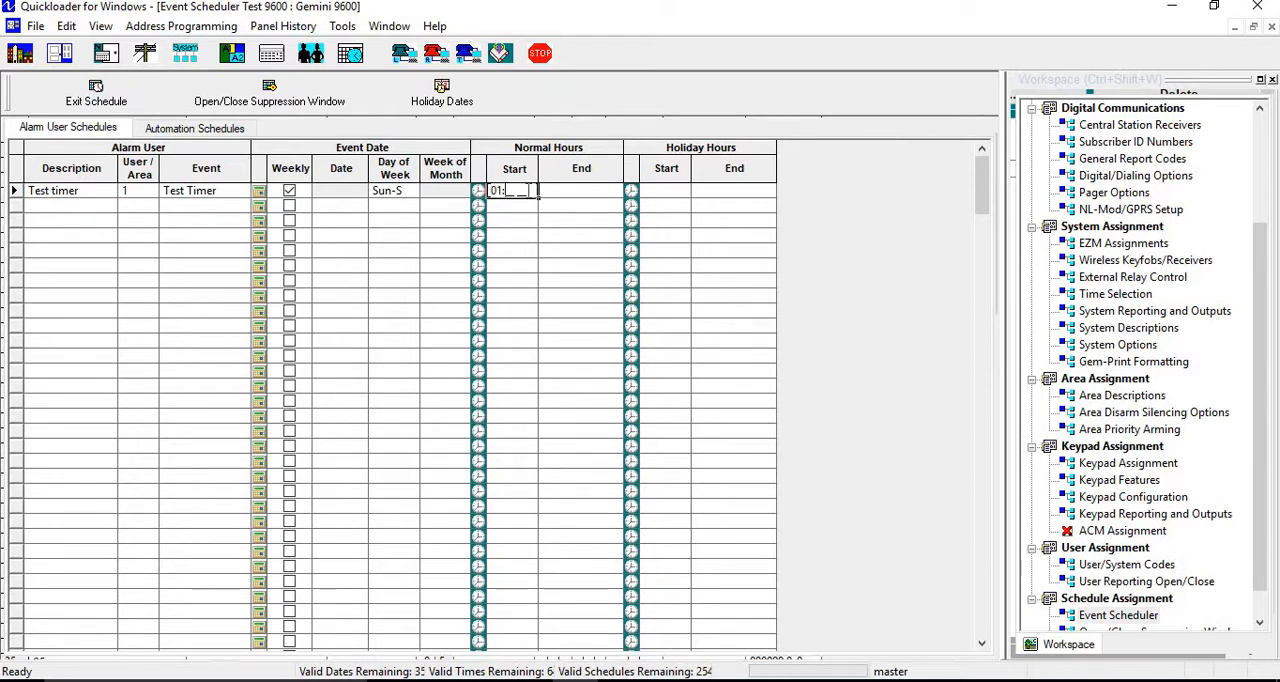
pyautogui.write('00 AM')
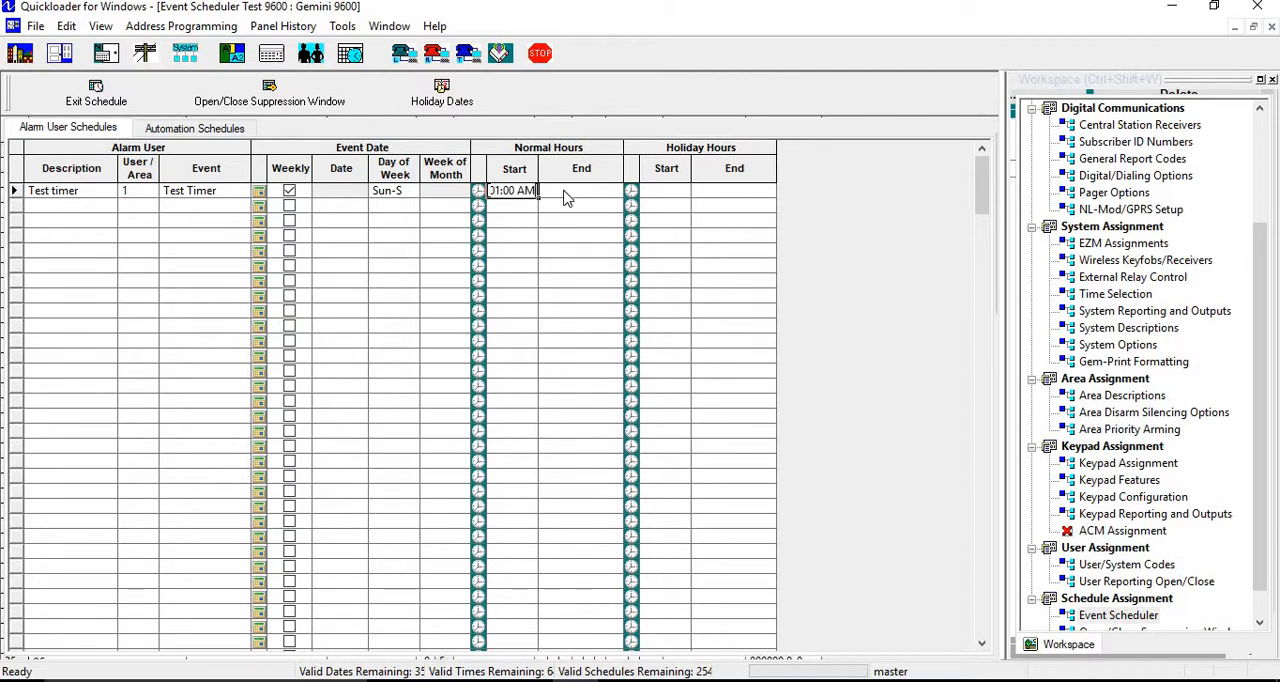
pyautogui.moveTo(120, 195)
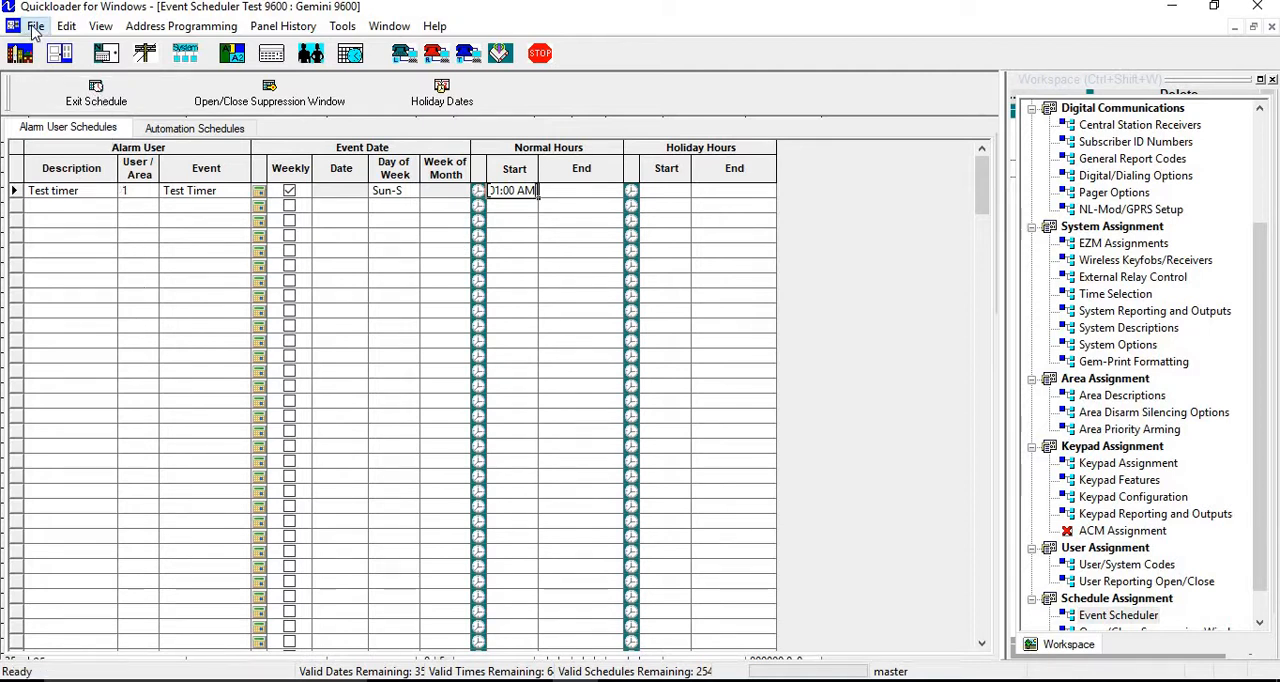
# - Exit the Event Scheduler from the File menu
pyautogui.click(35, 25)
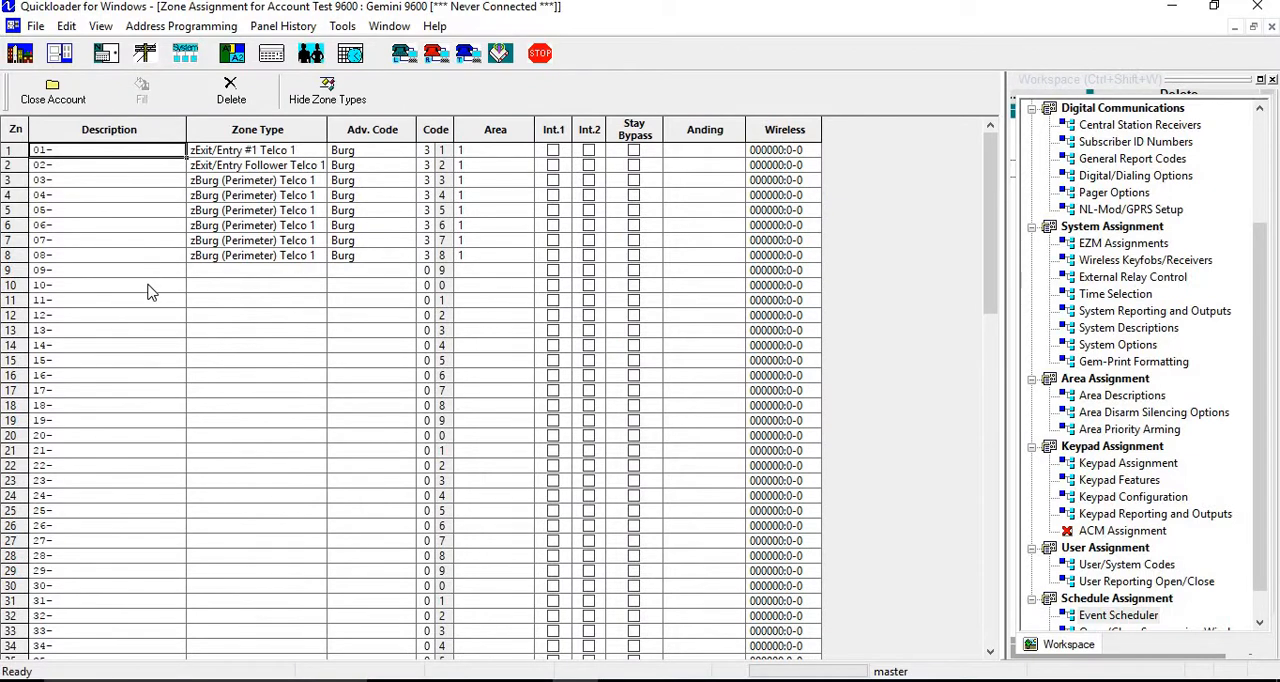
pyautogui.moveTo(513, 250)
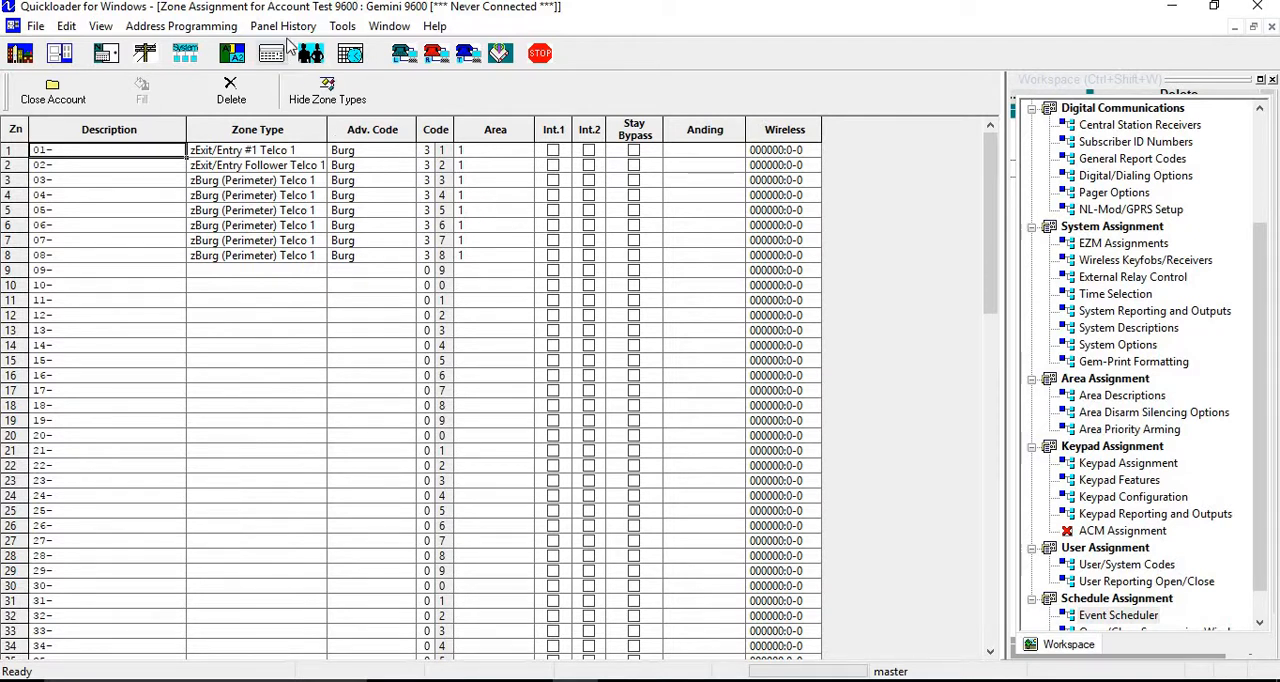
pyautogui.click(283, 25)
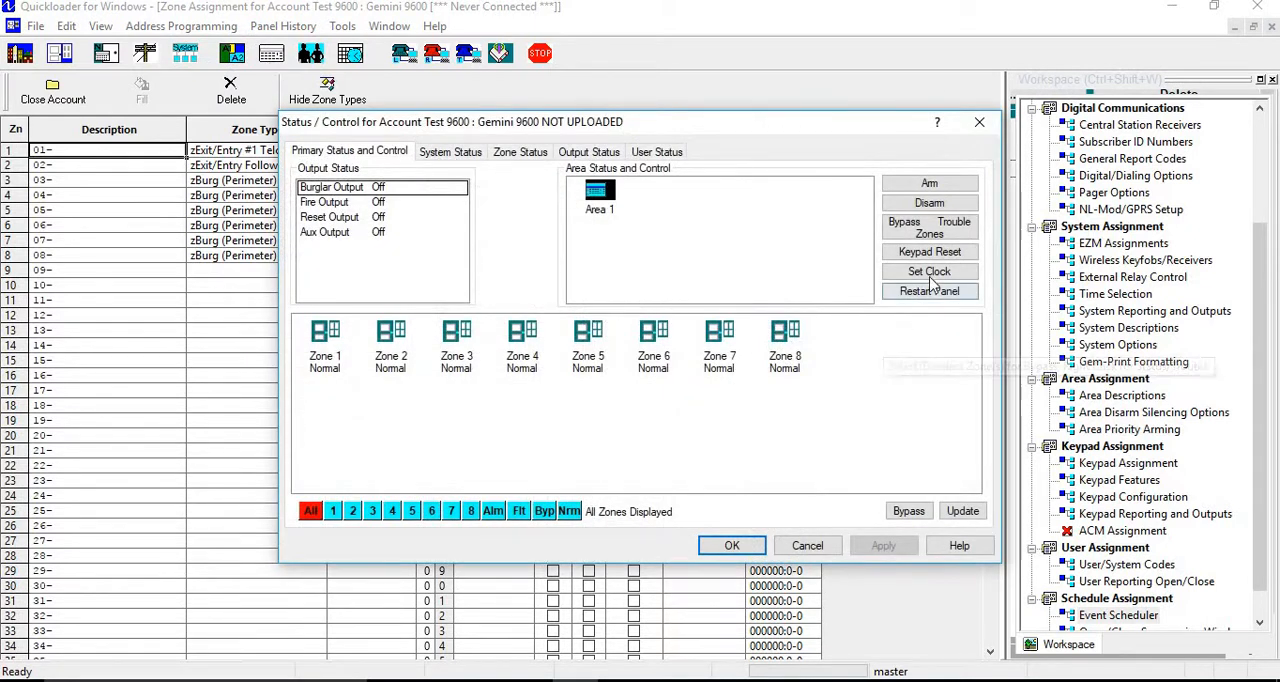
pyautogui.moveTo(929, 271)
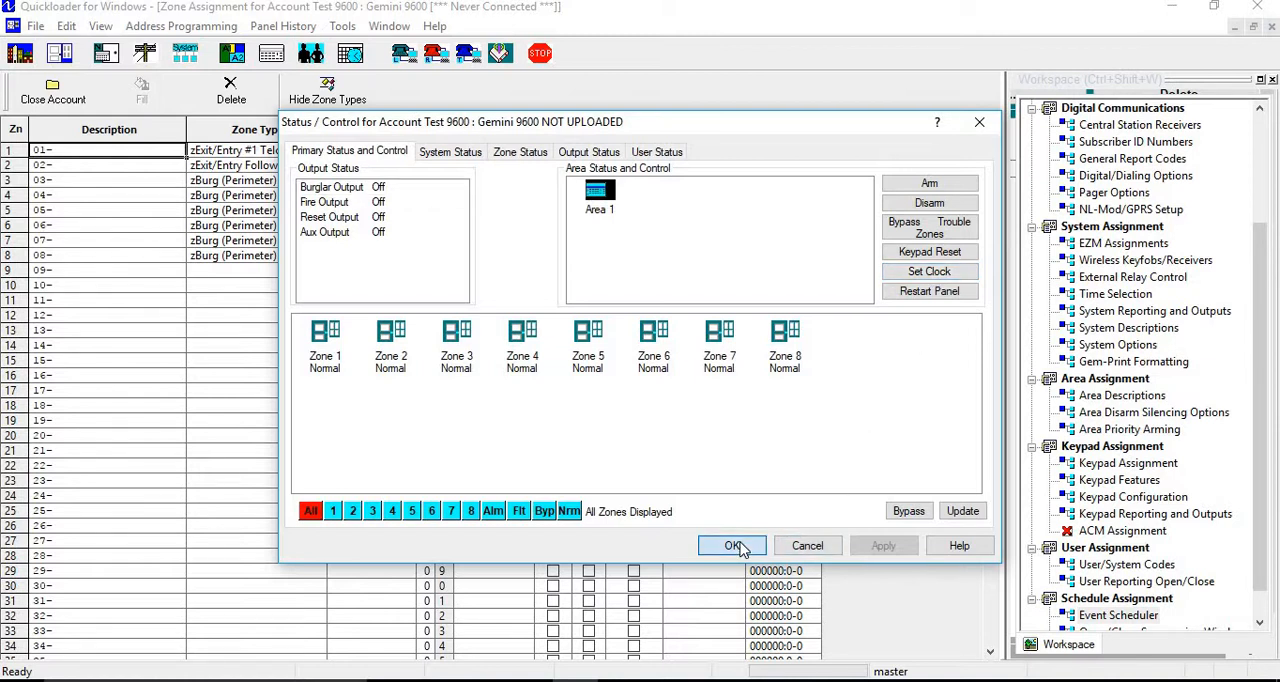
pyautogui.click(731, 545)
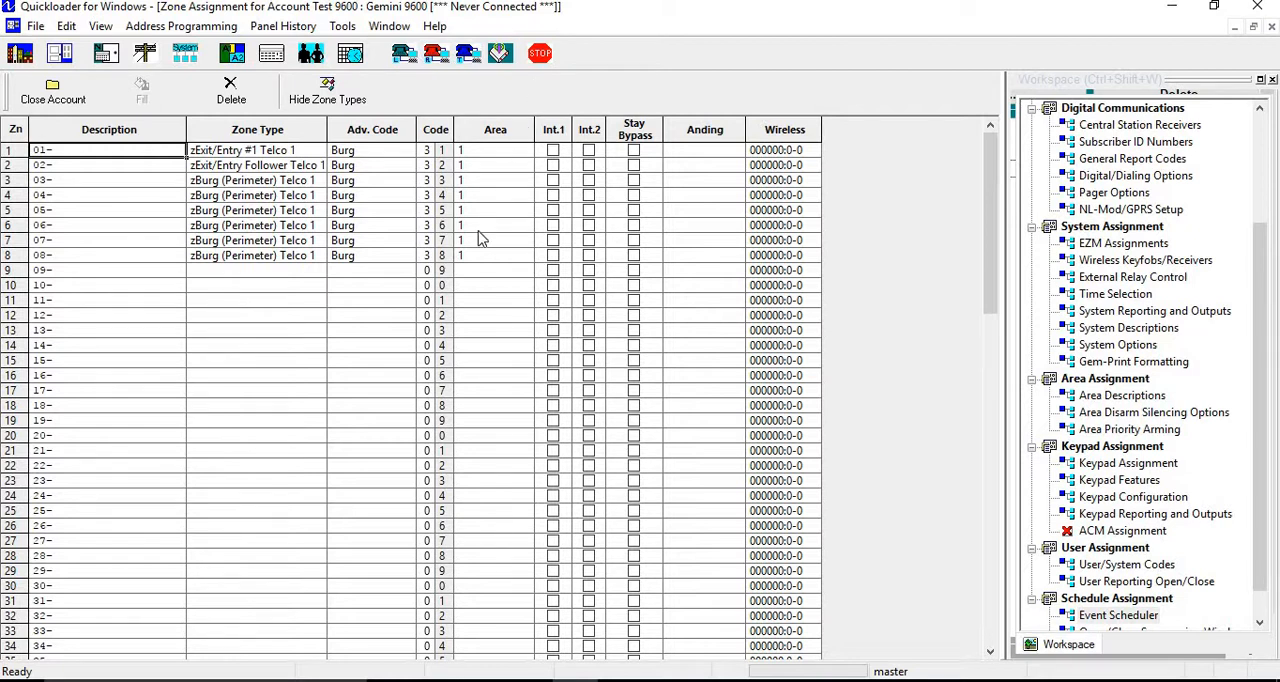
pyautogui.moveTo(420, 278)
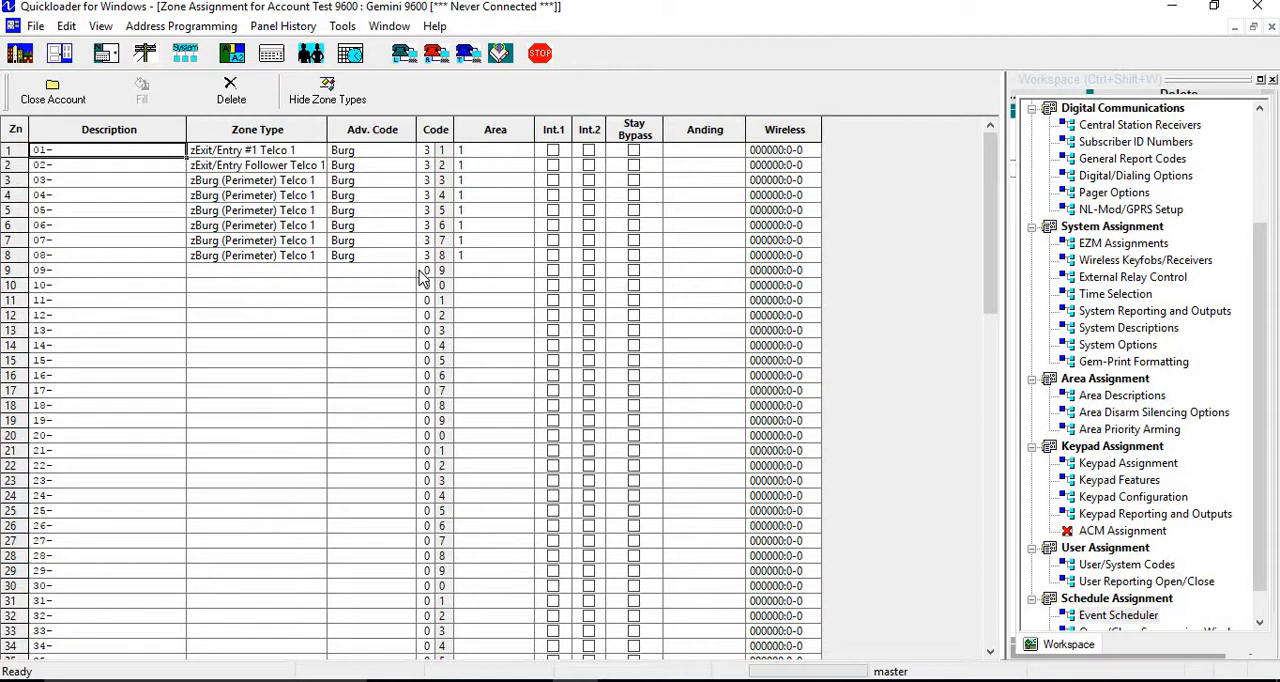
pyautogui.moveTo(186, 276)
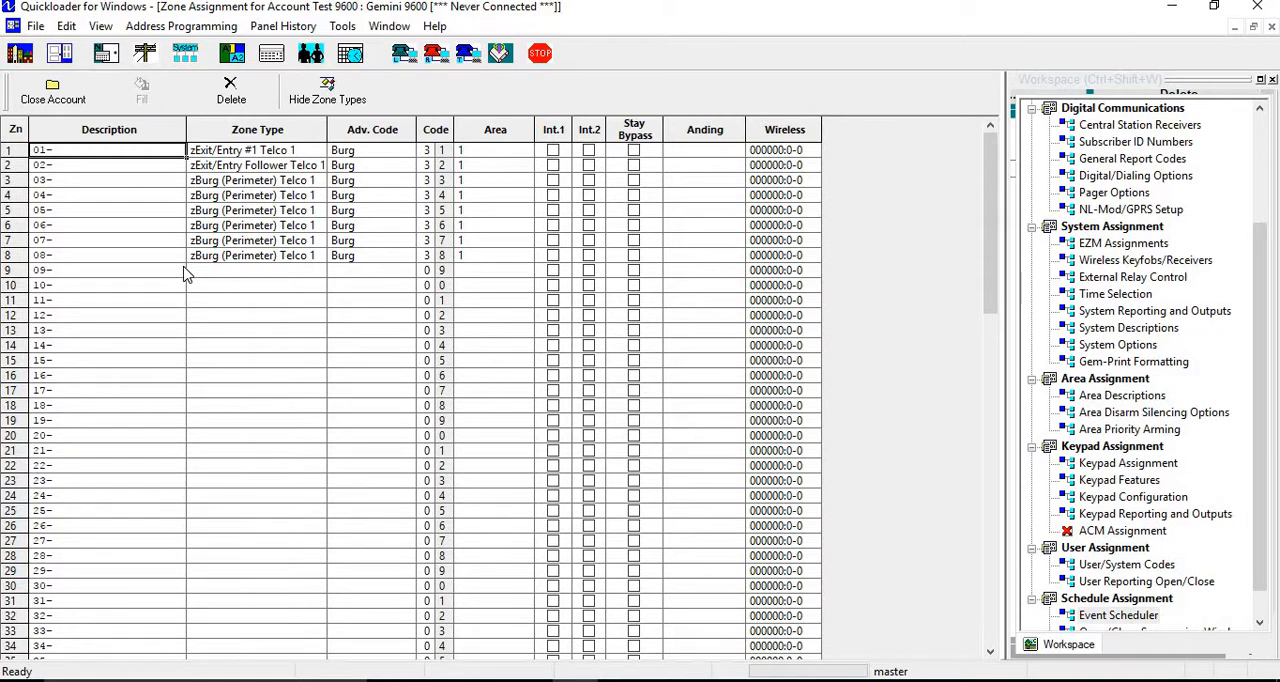
pyautogui.moveTo(347, 163)
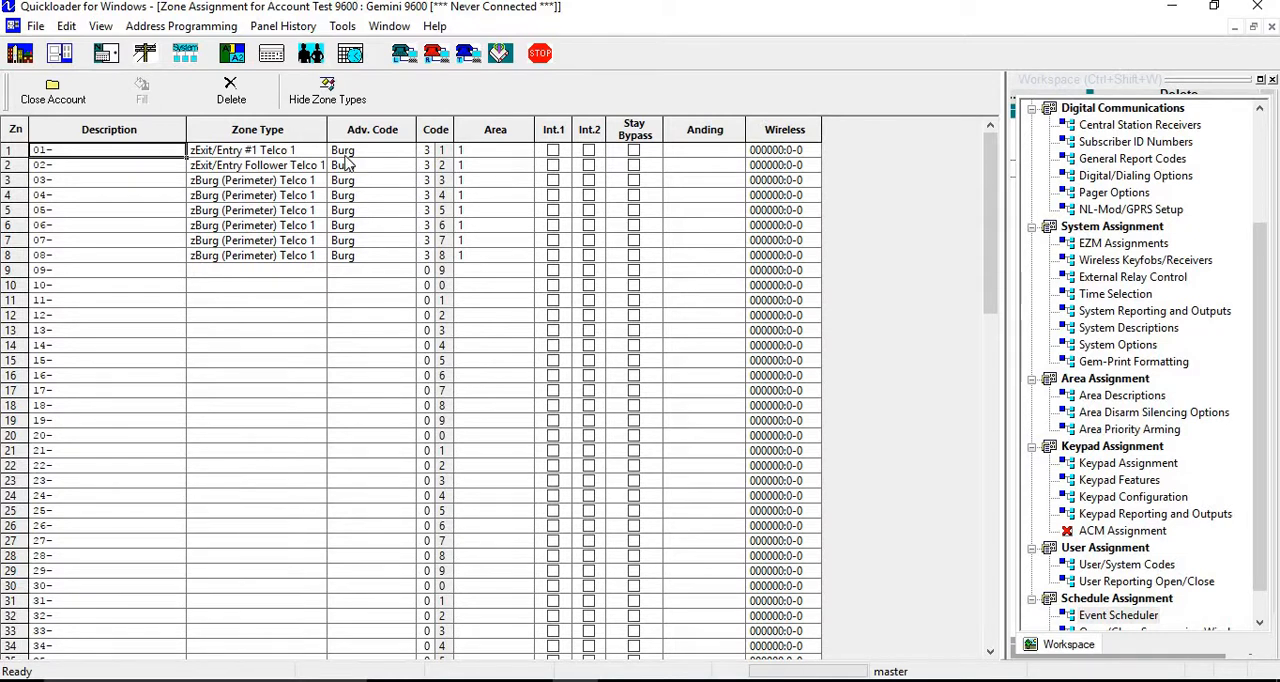
pyautogui.moveTo(356, 321)
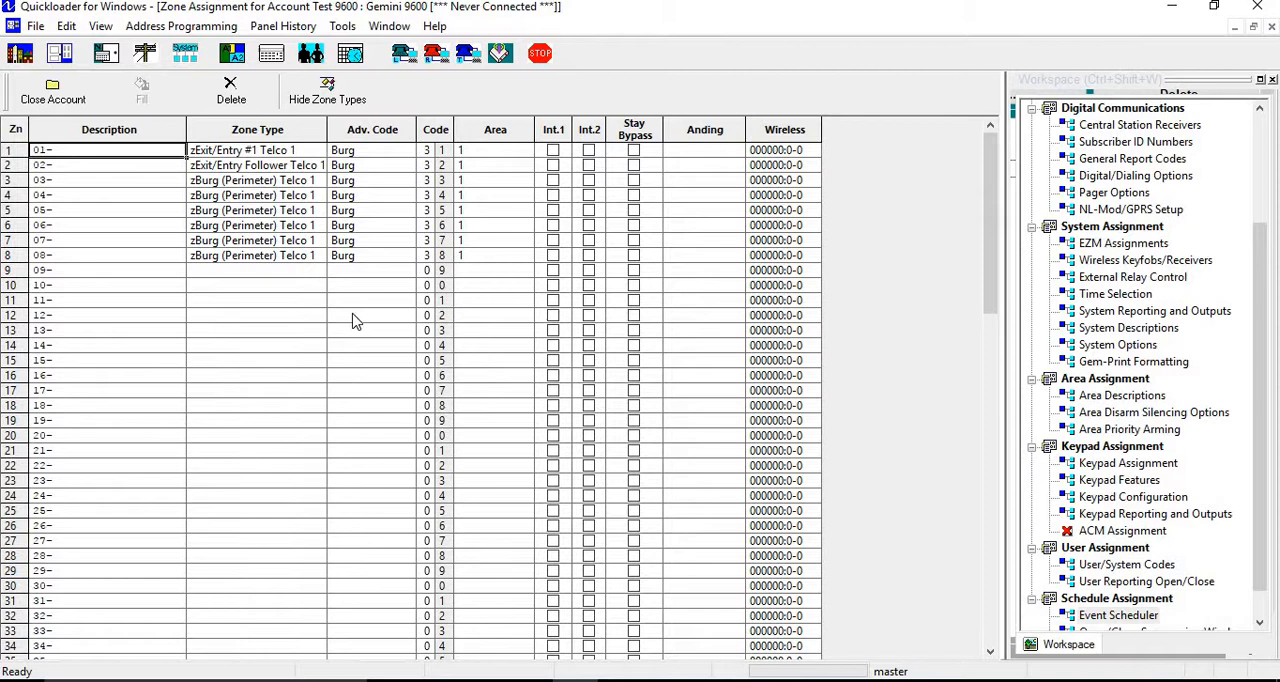
pyautogui.moveTo(420, 349)
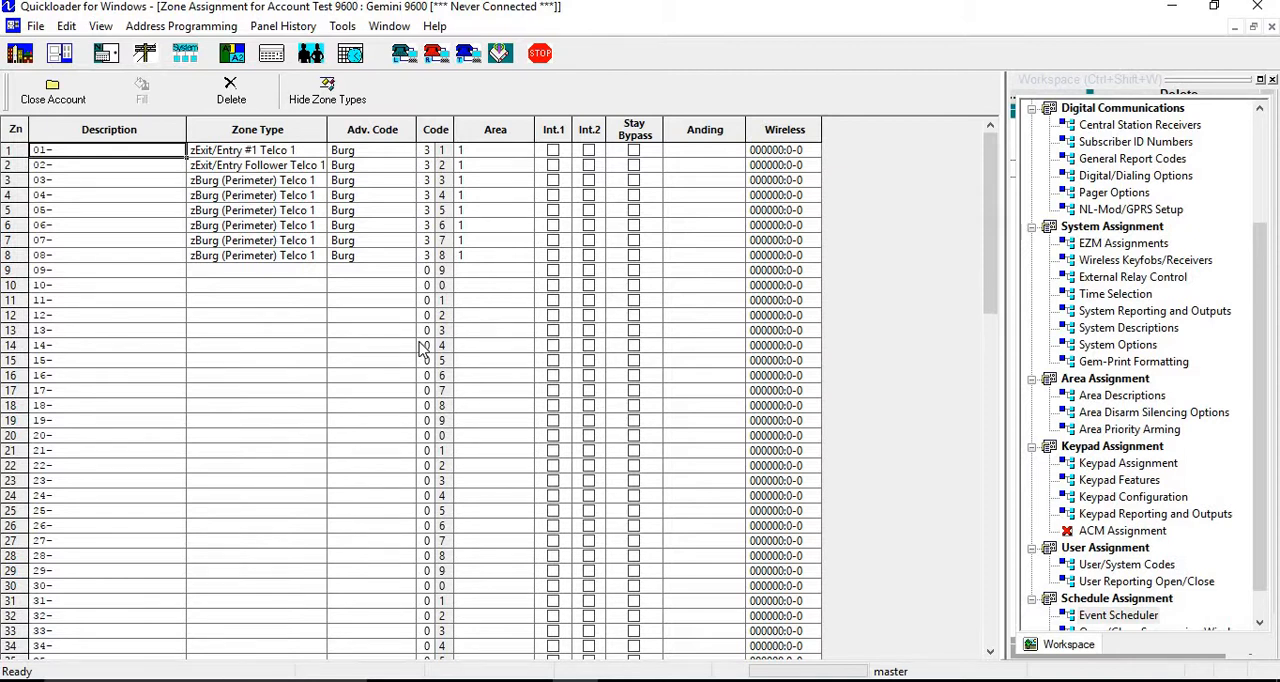